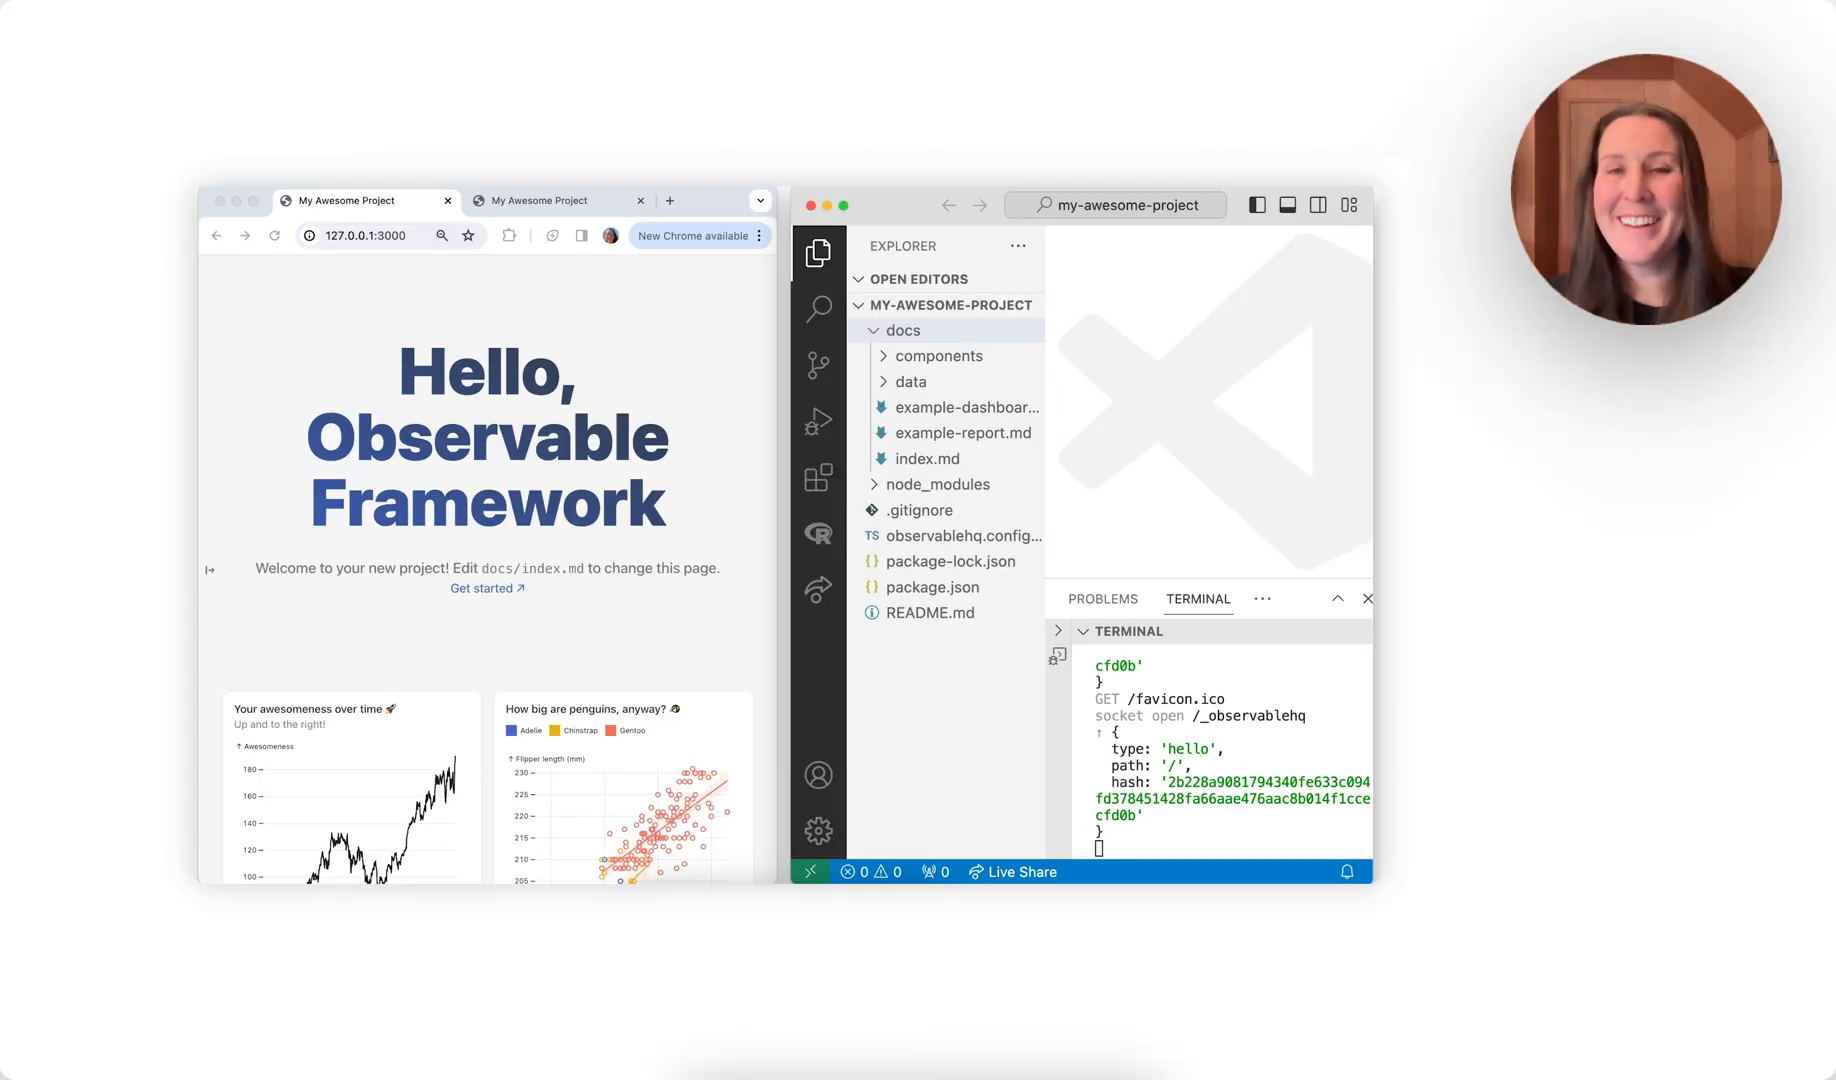
# Show docs/index.md in the editor with the Explorer sidebar collapsed for more room.
pyautogui.click(928, 458)
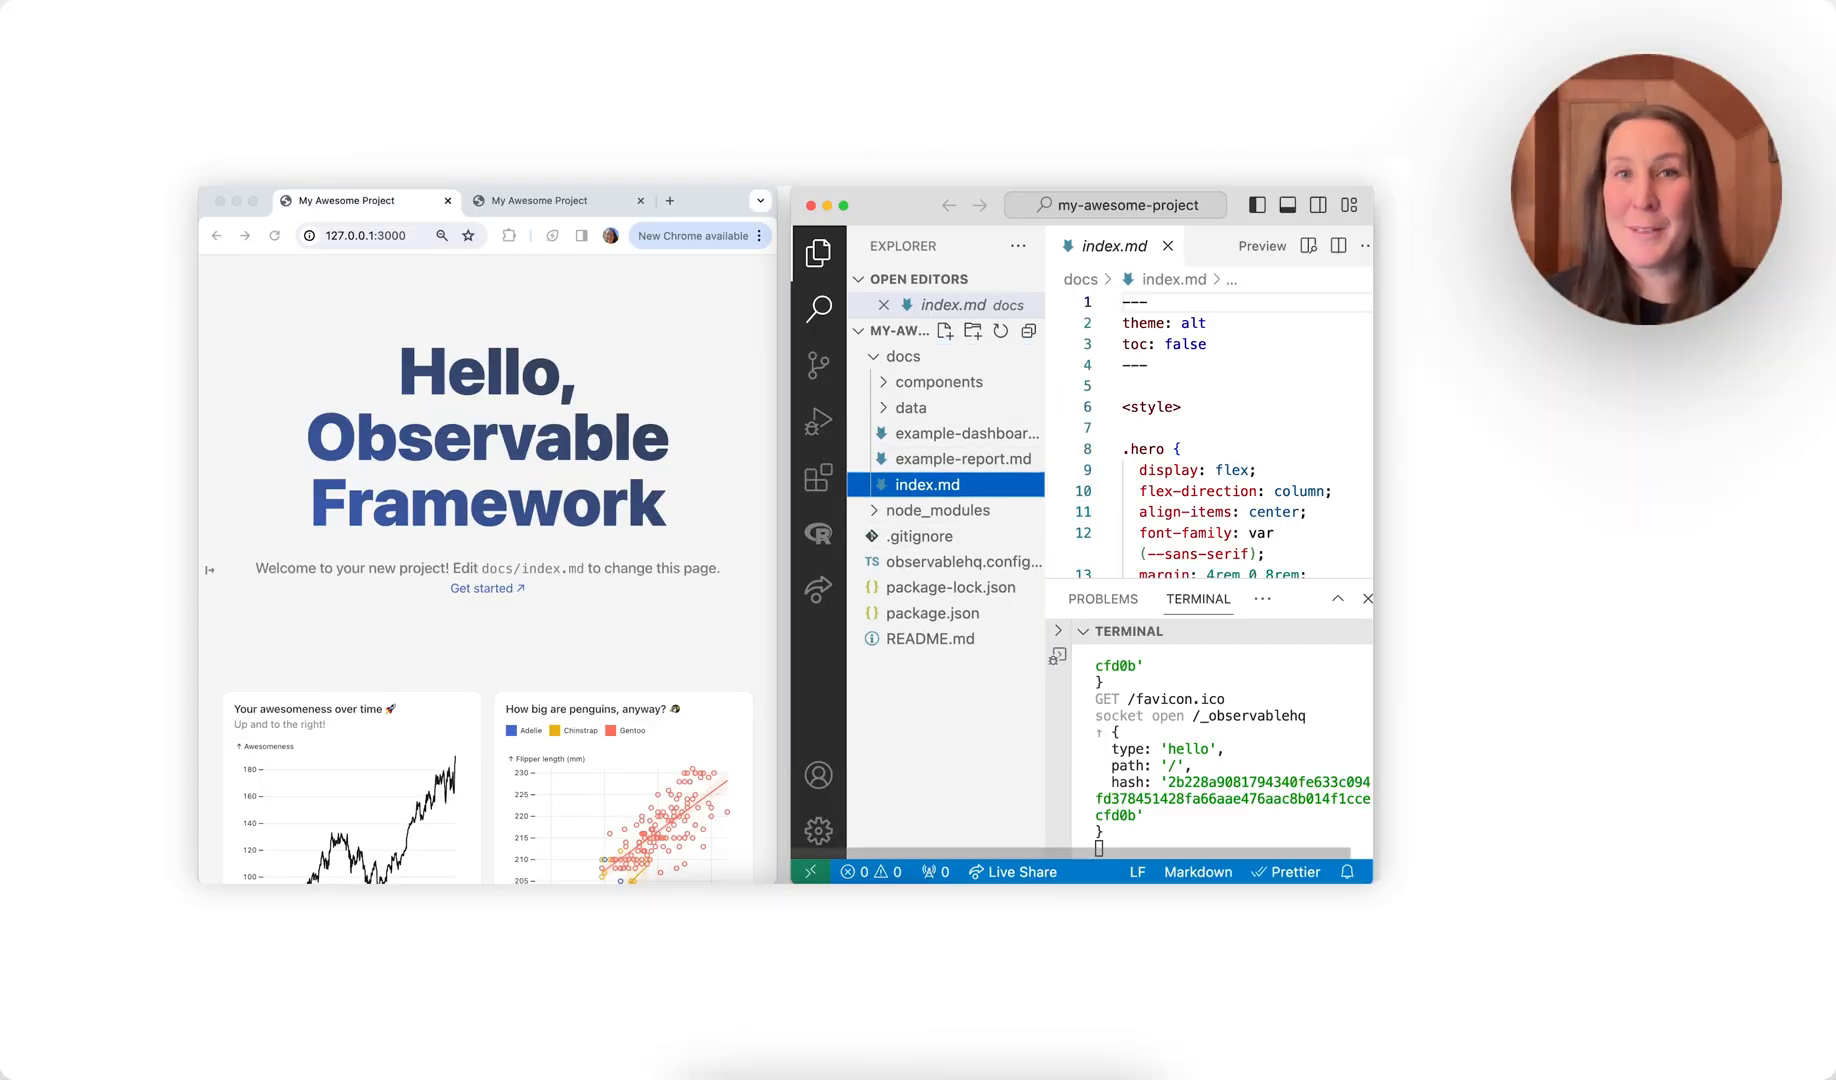
pyautogui.click(818, 254)
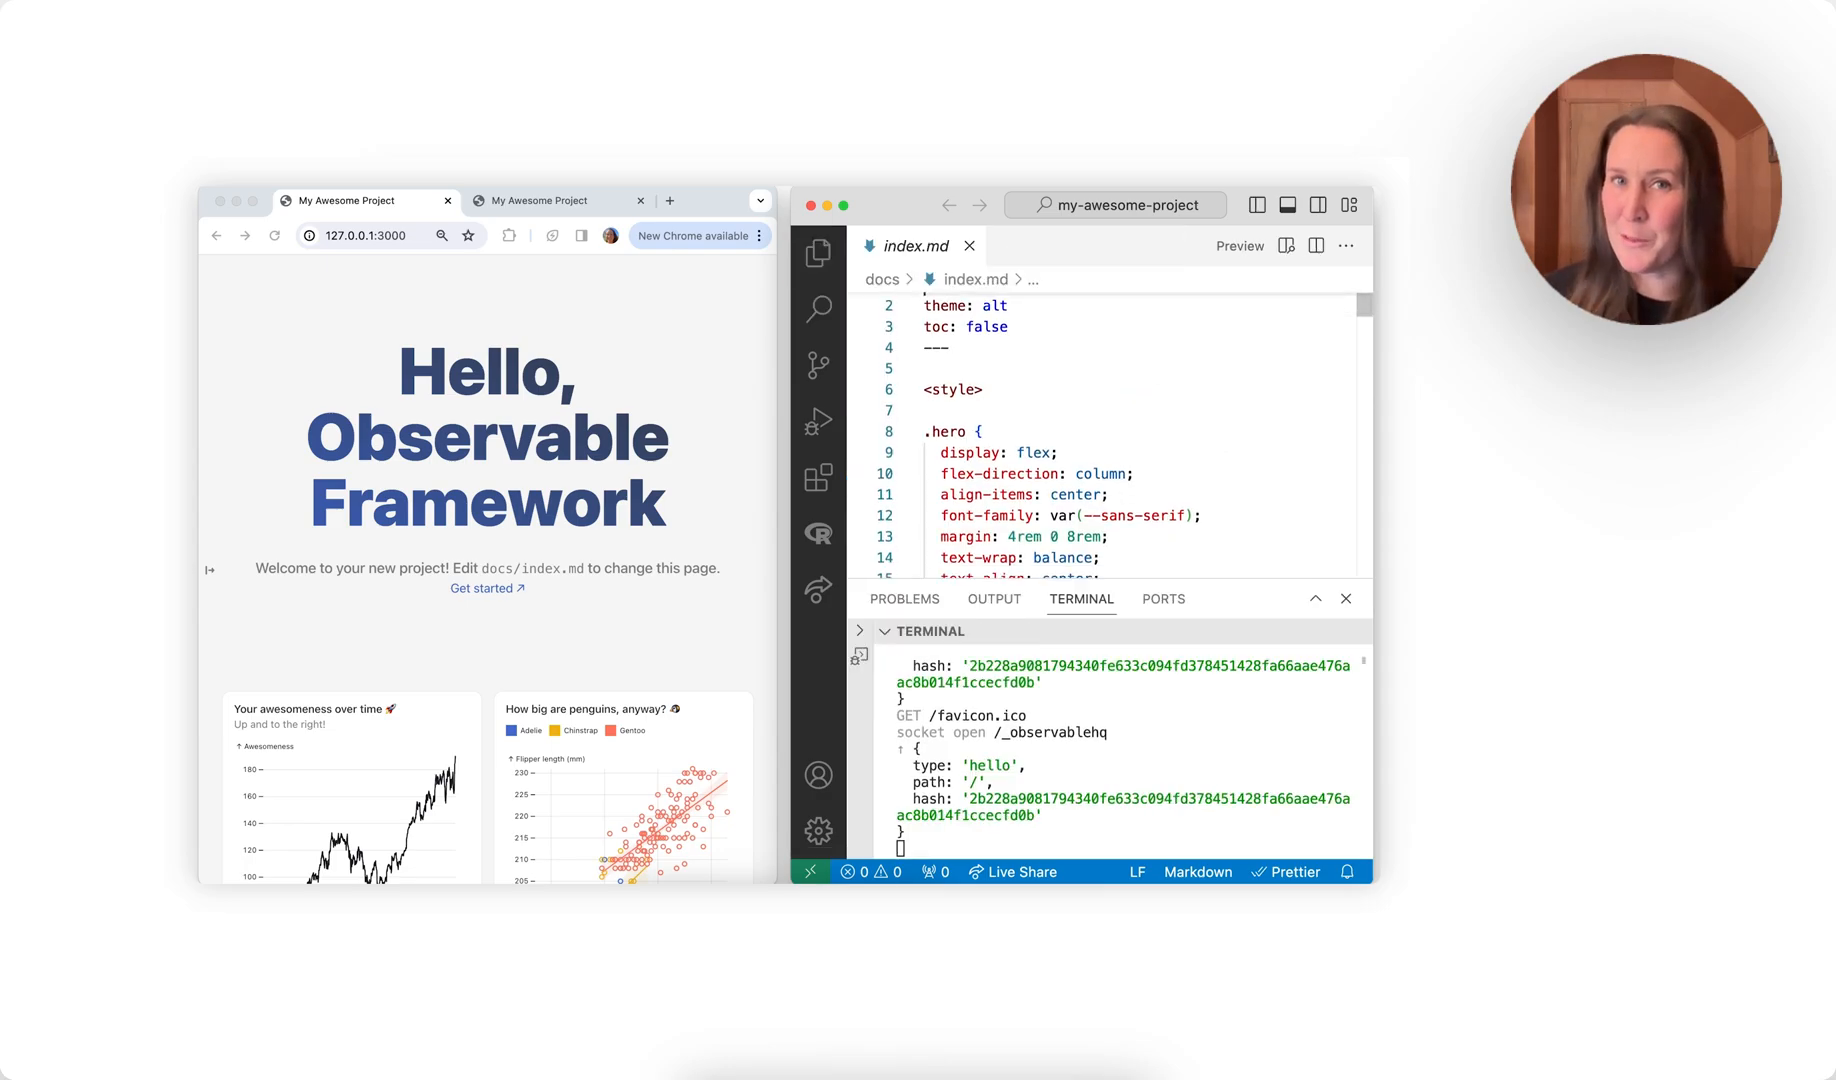
pyautogui.scroll(-3)
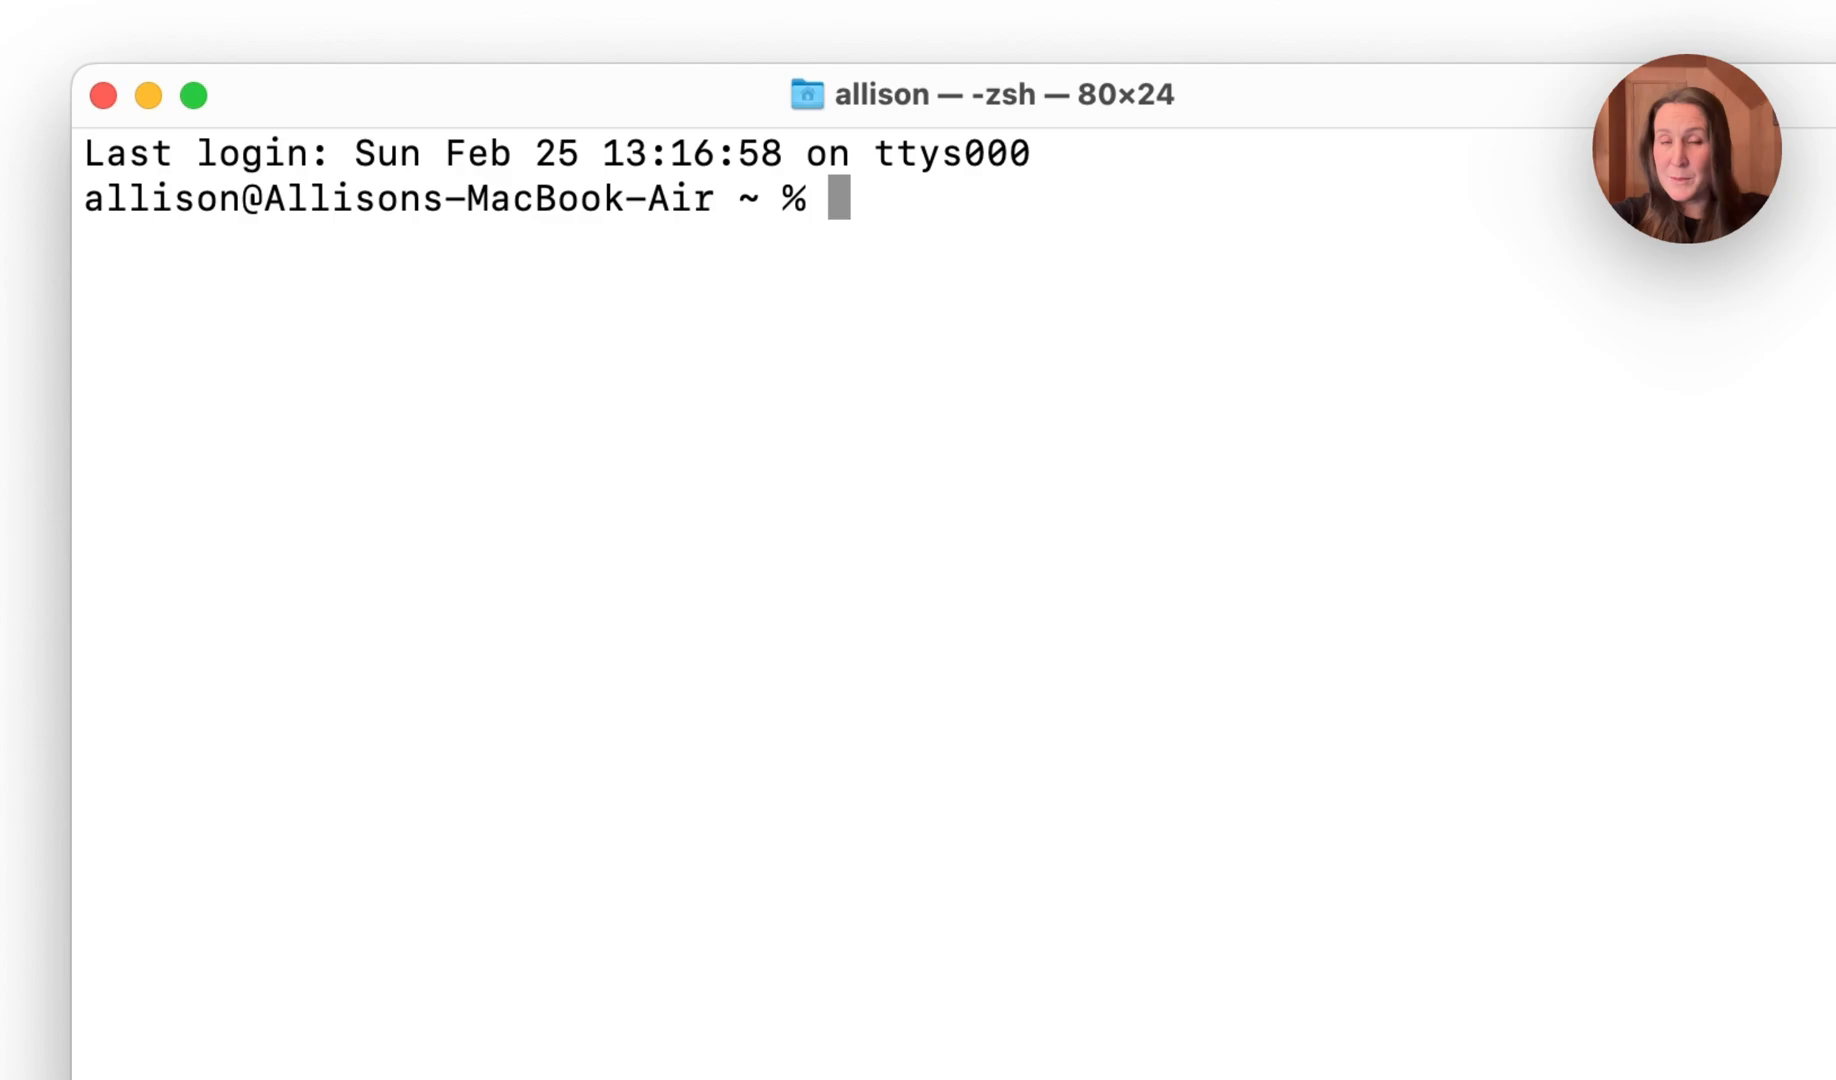
pyautogui.write('cd Development')
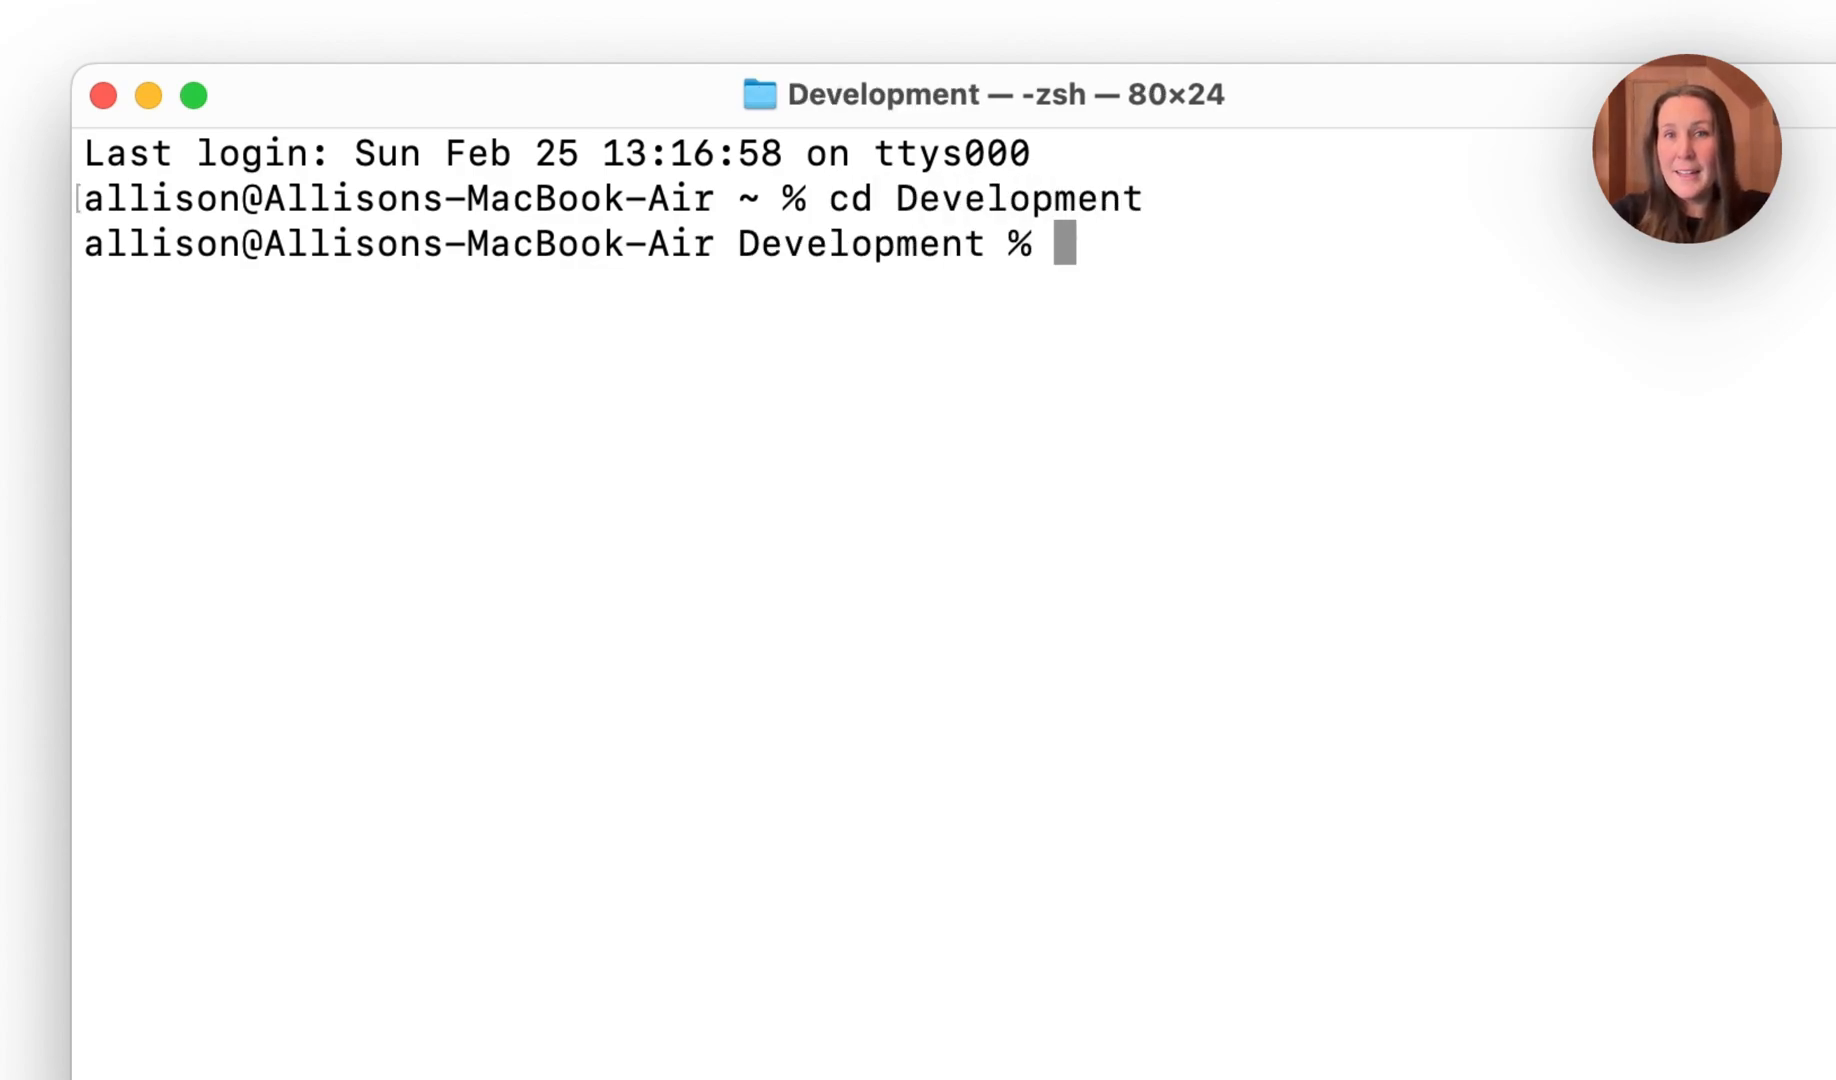
pyautogui.write('npm init @')
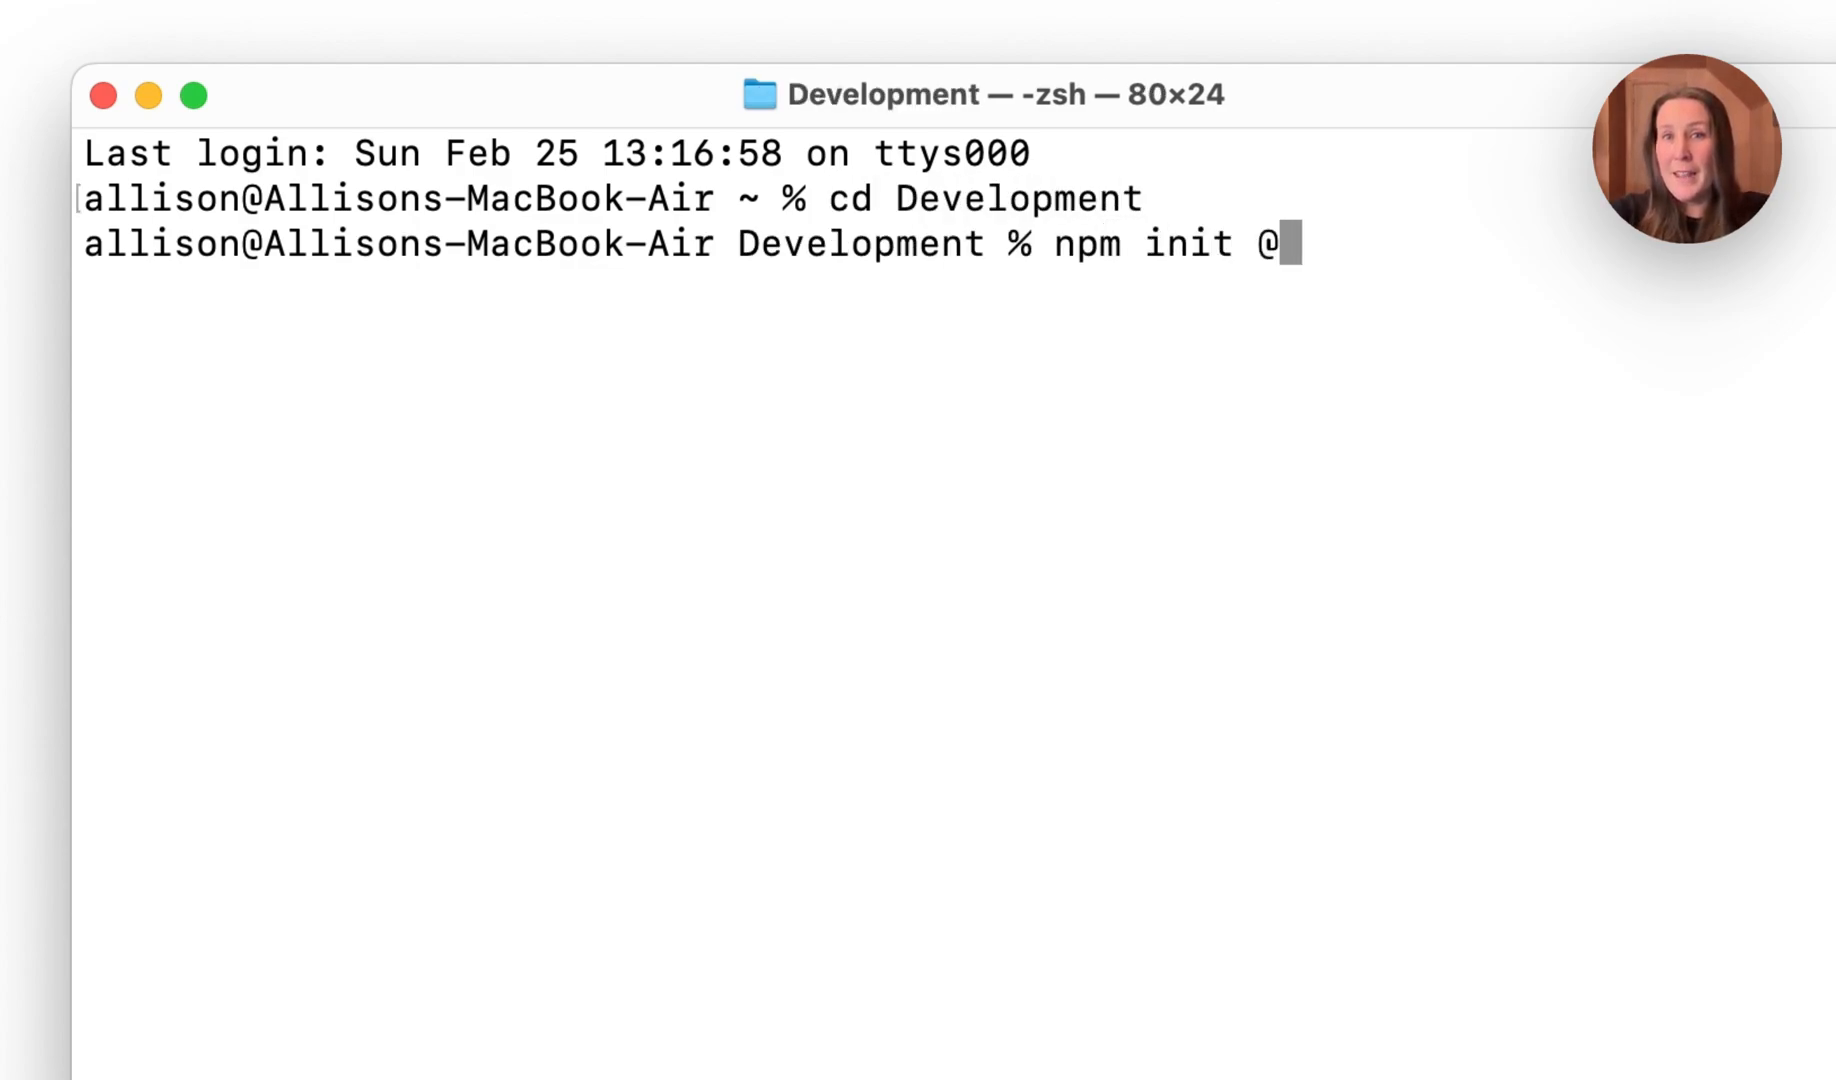
pyautogui.write('observableh')
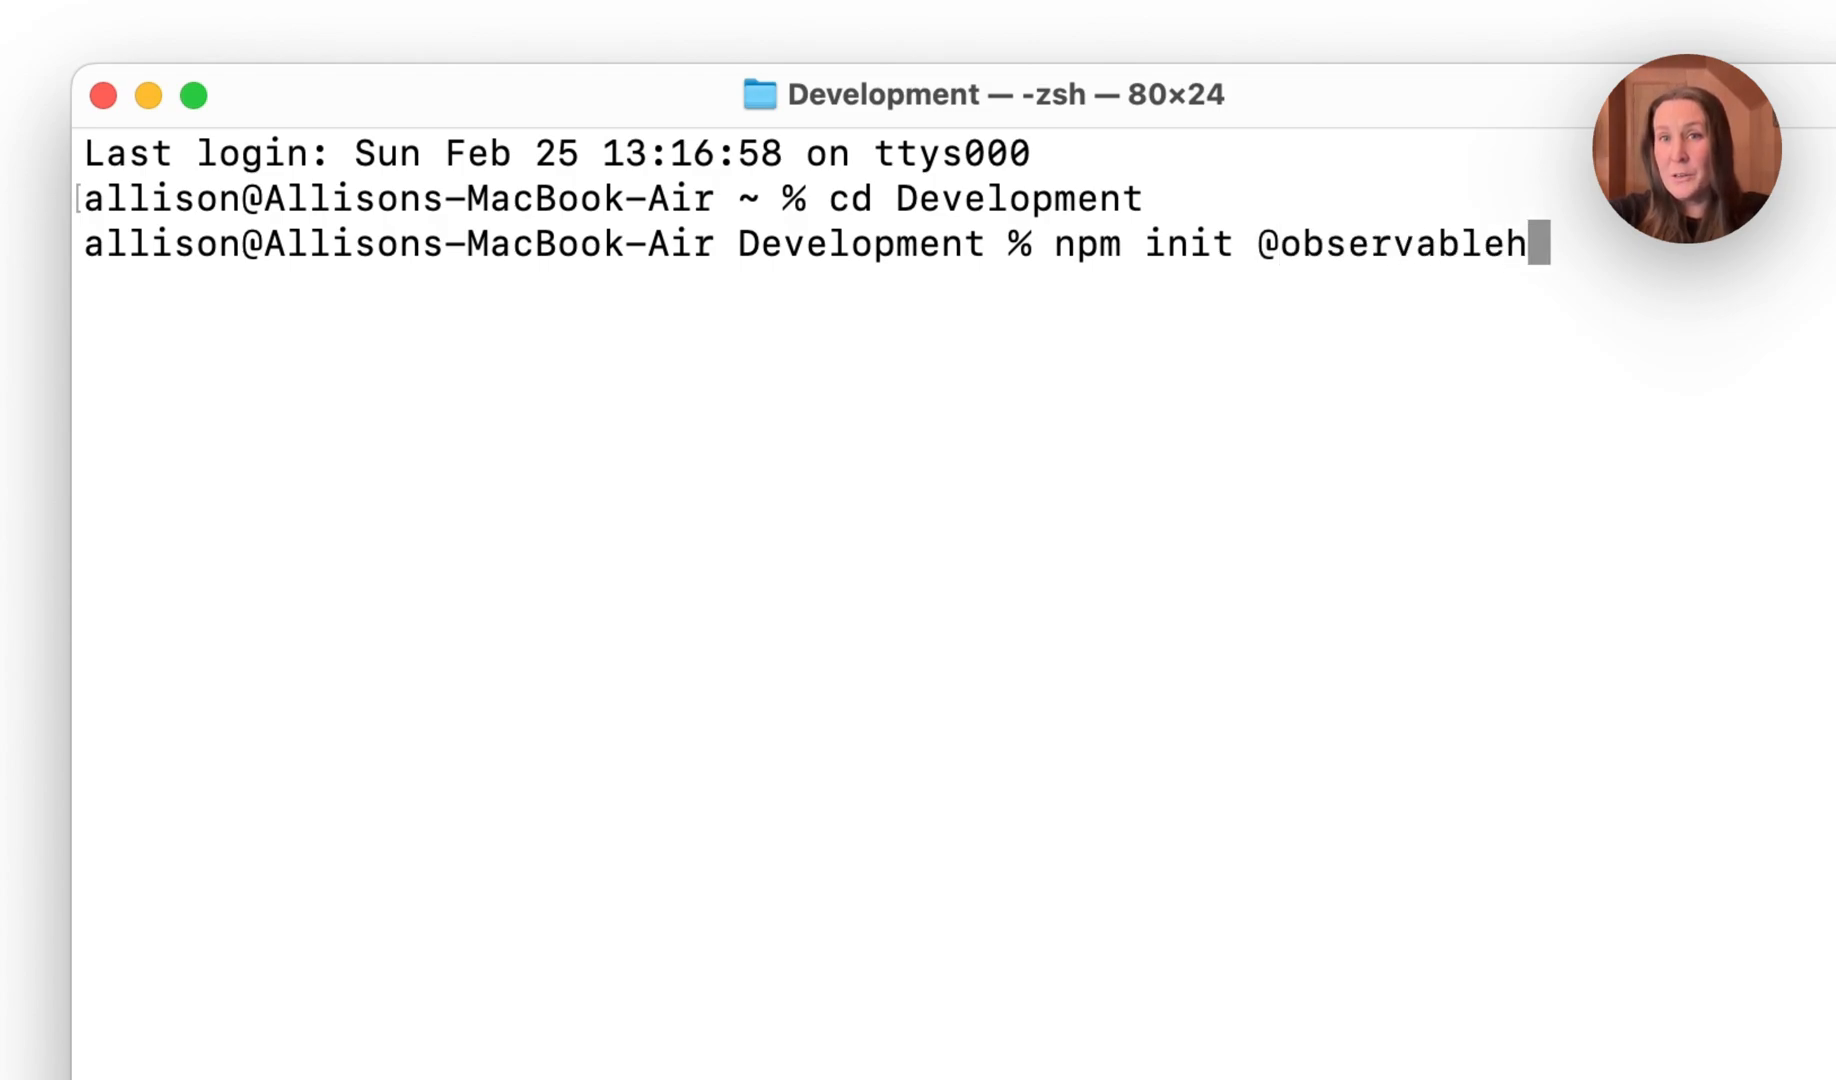
pyautogui.write('q')
pyautogui.write('.')
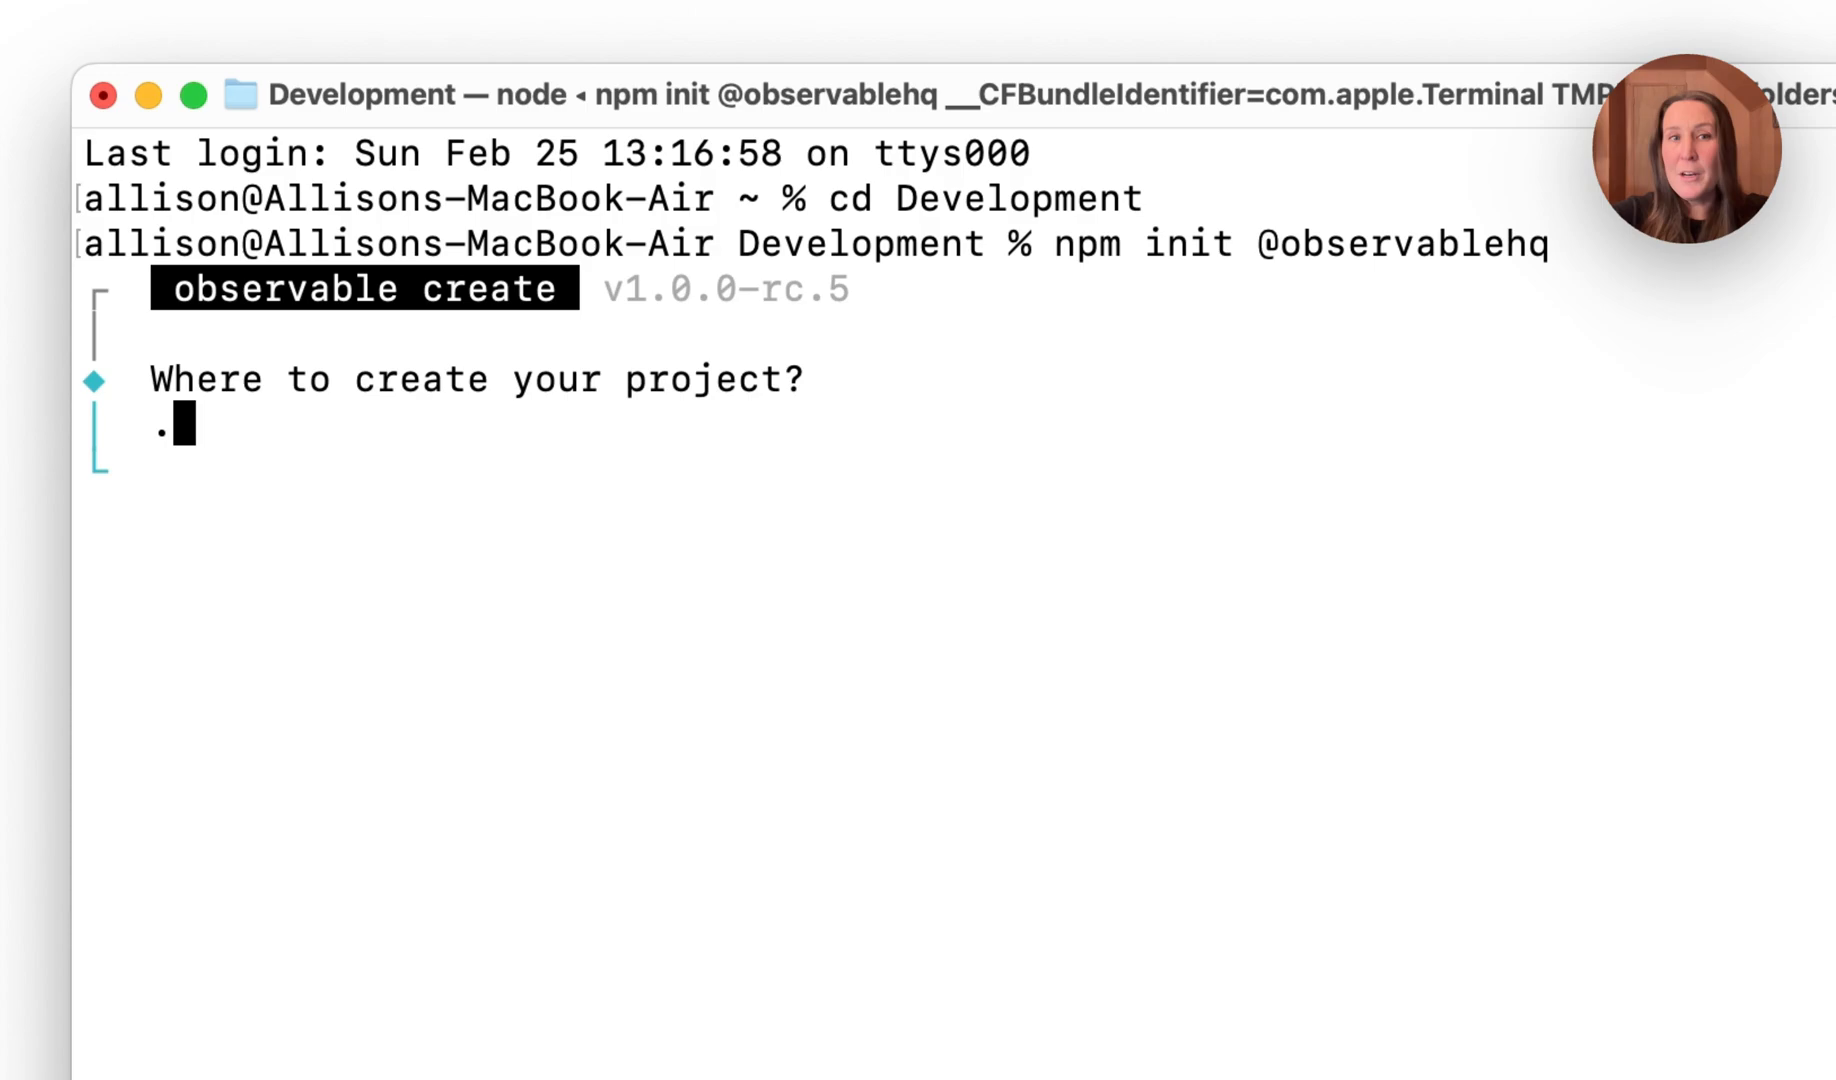
# Answer the location prompt with ./my-awesome-project and confirm it.
pyautogui.write('/')
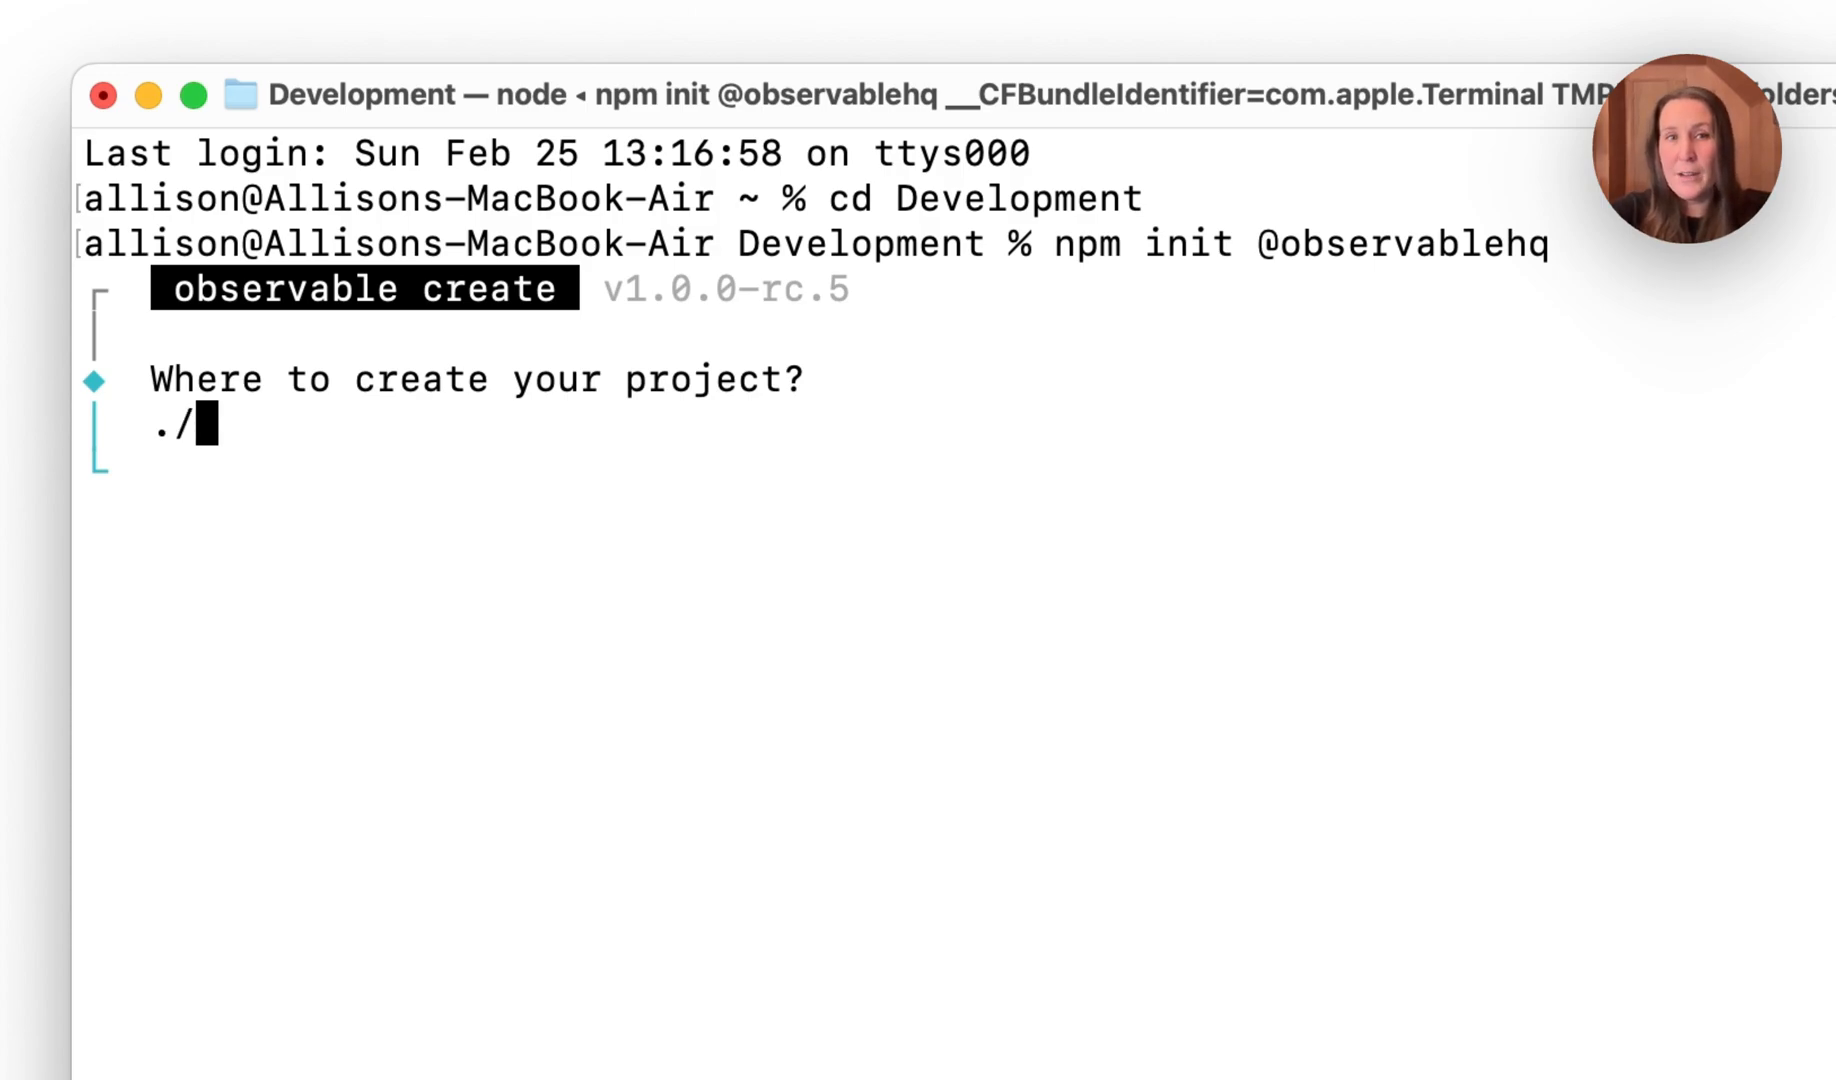
pyautogui.write('my-awesome-')
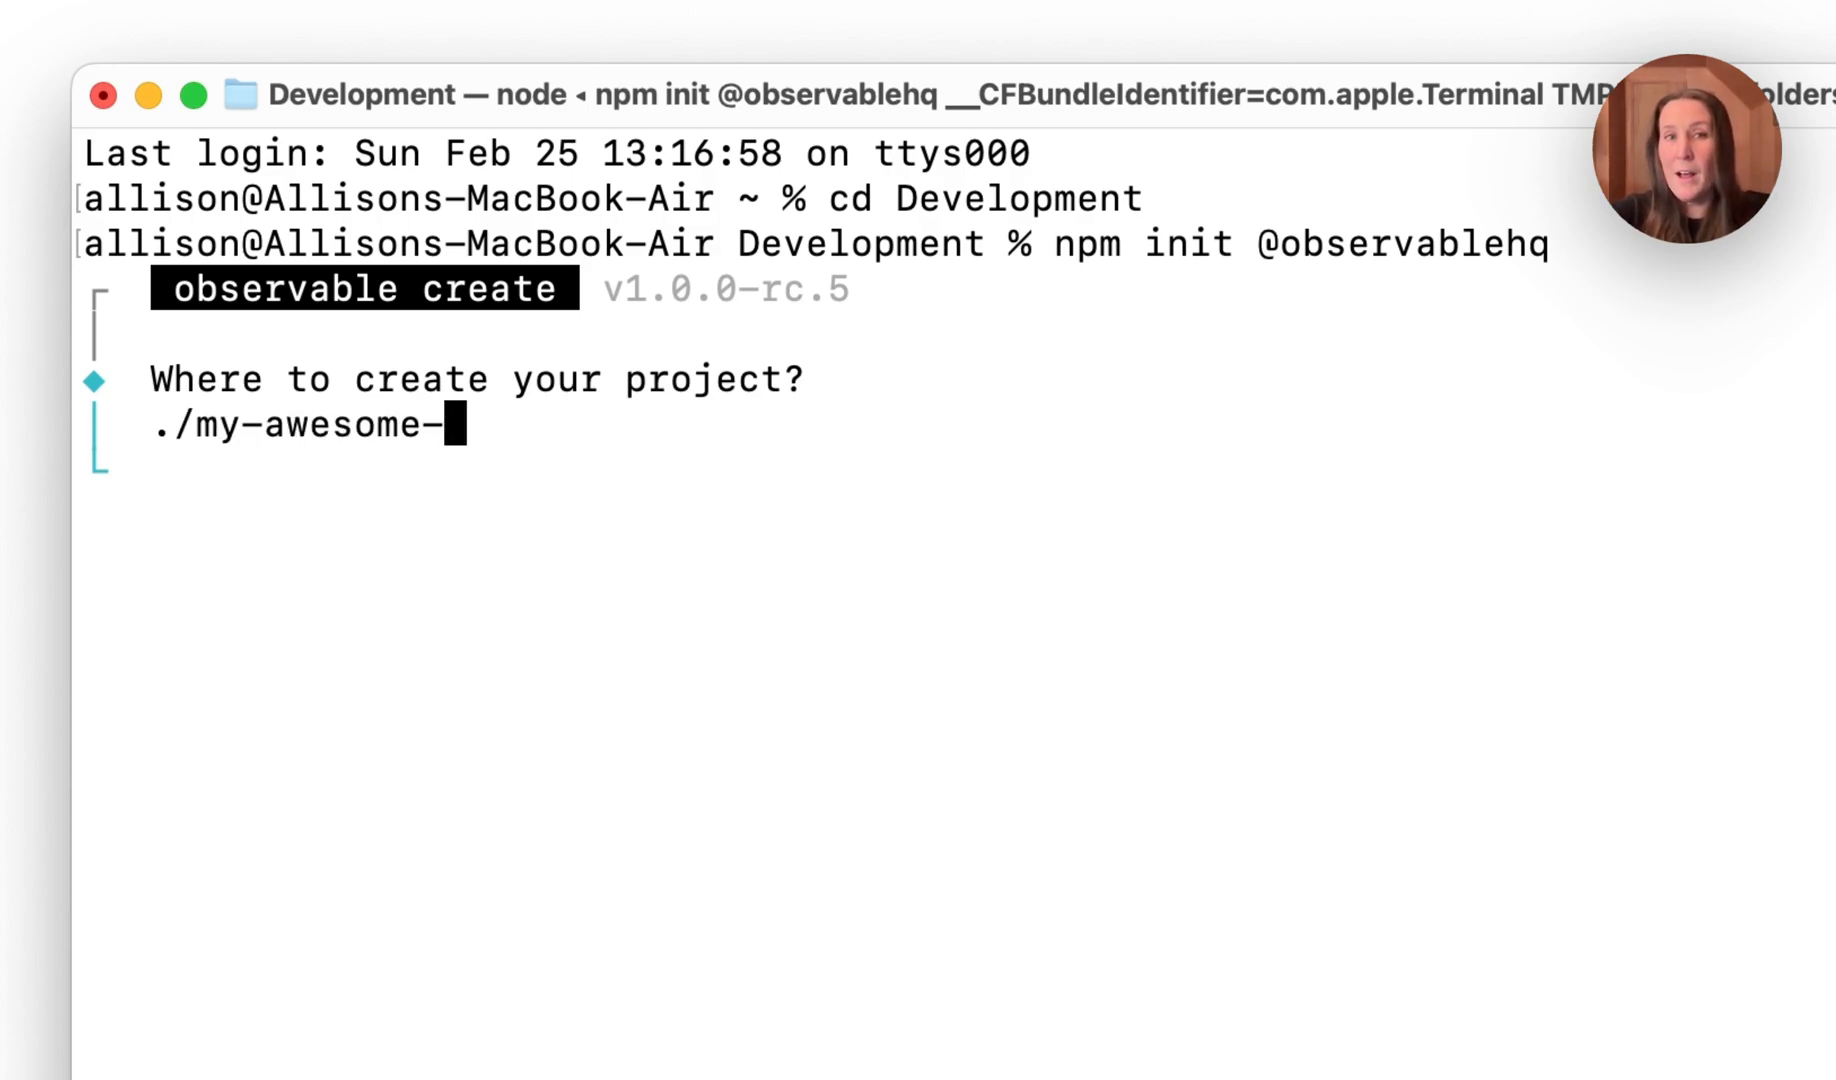
pyautogui.press('enter')
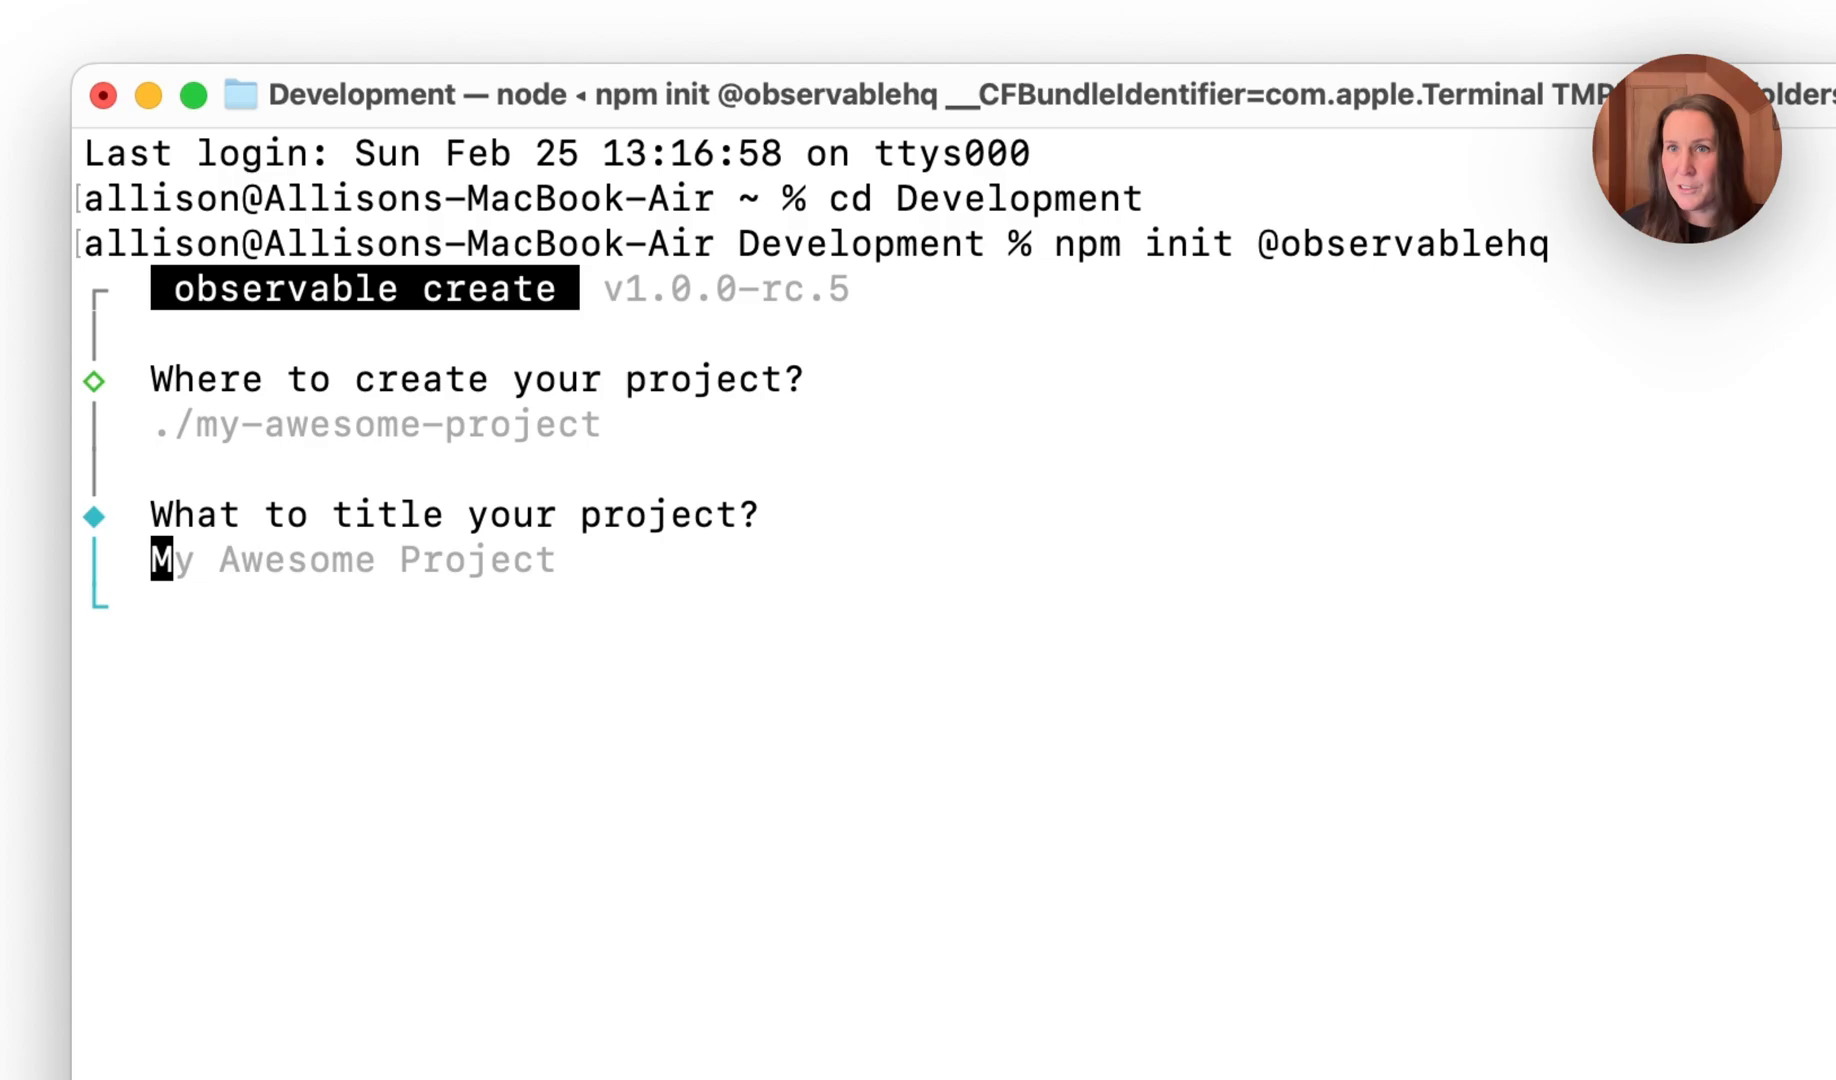
pyautogui.press('enter')
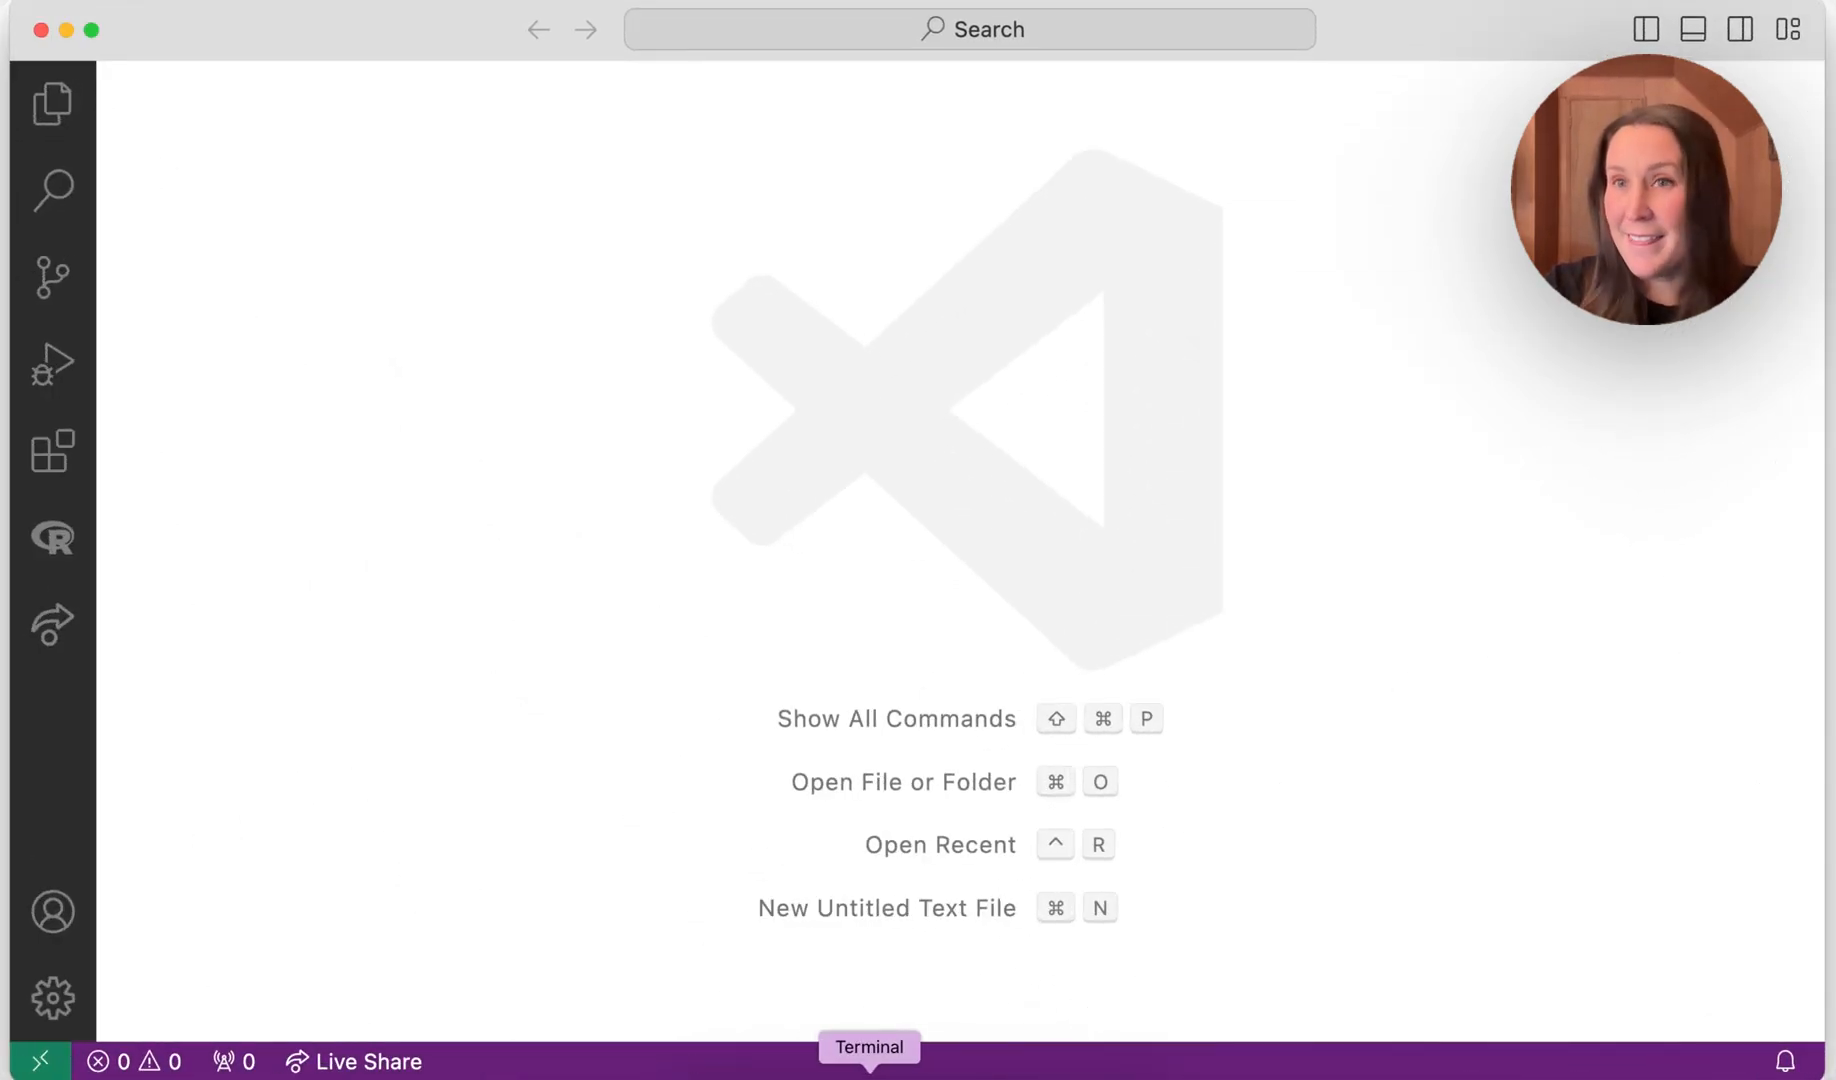
# Open the my-awesome-project folder from Development so its files are listed in the Explorer.
pyautogui.click(52, 104)
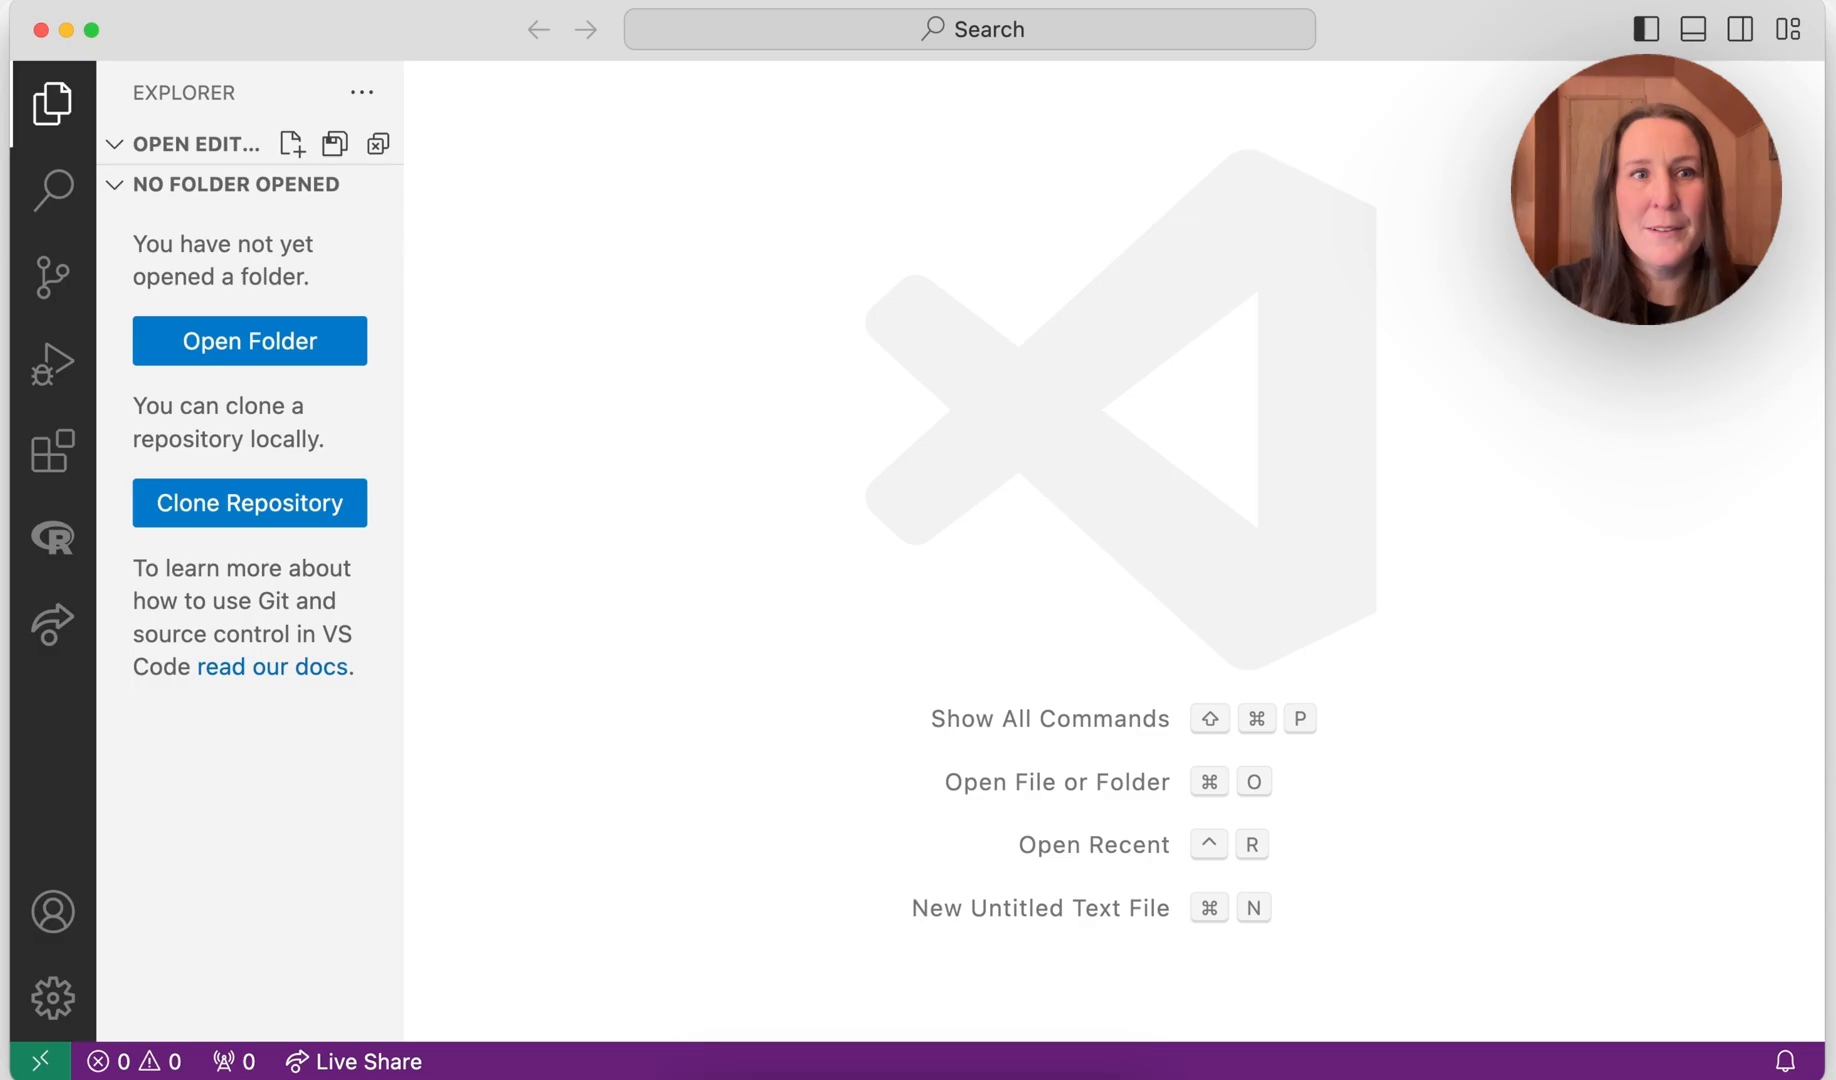
pyautogui.click(248, 340)
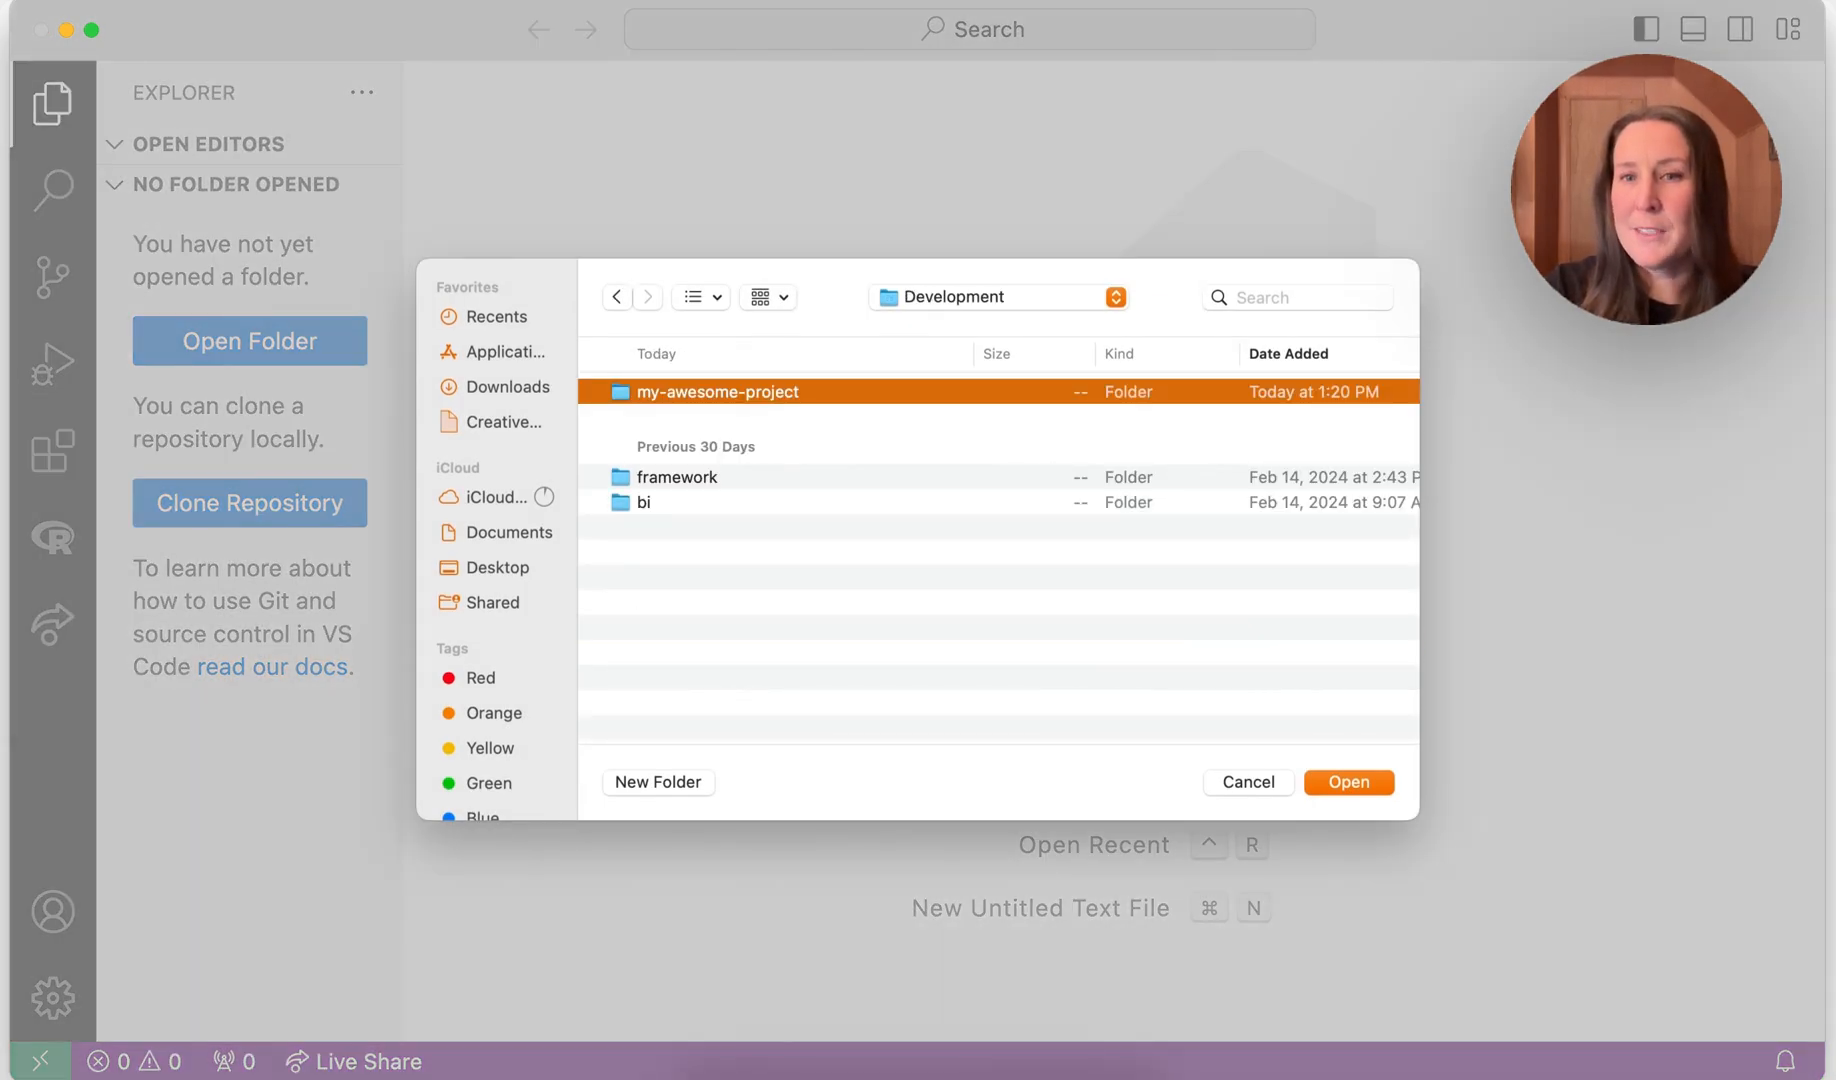
pyautogui.click(1346, 782)
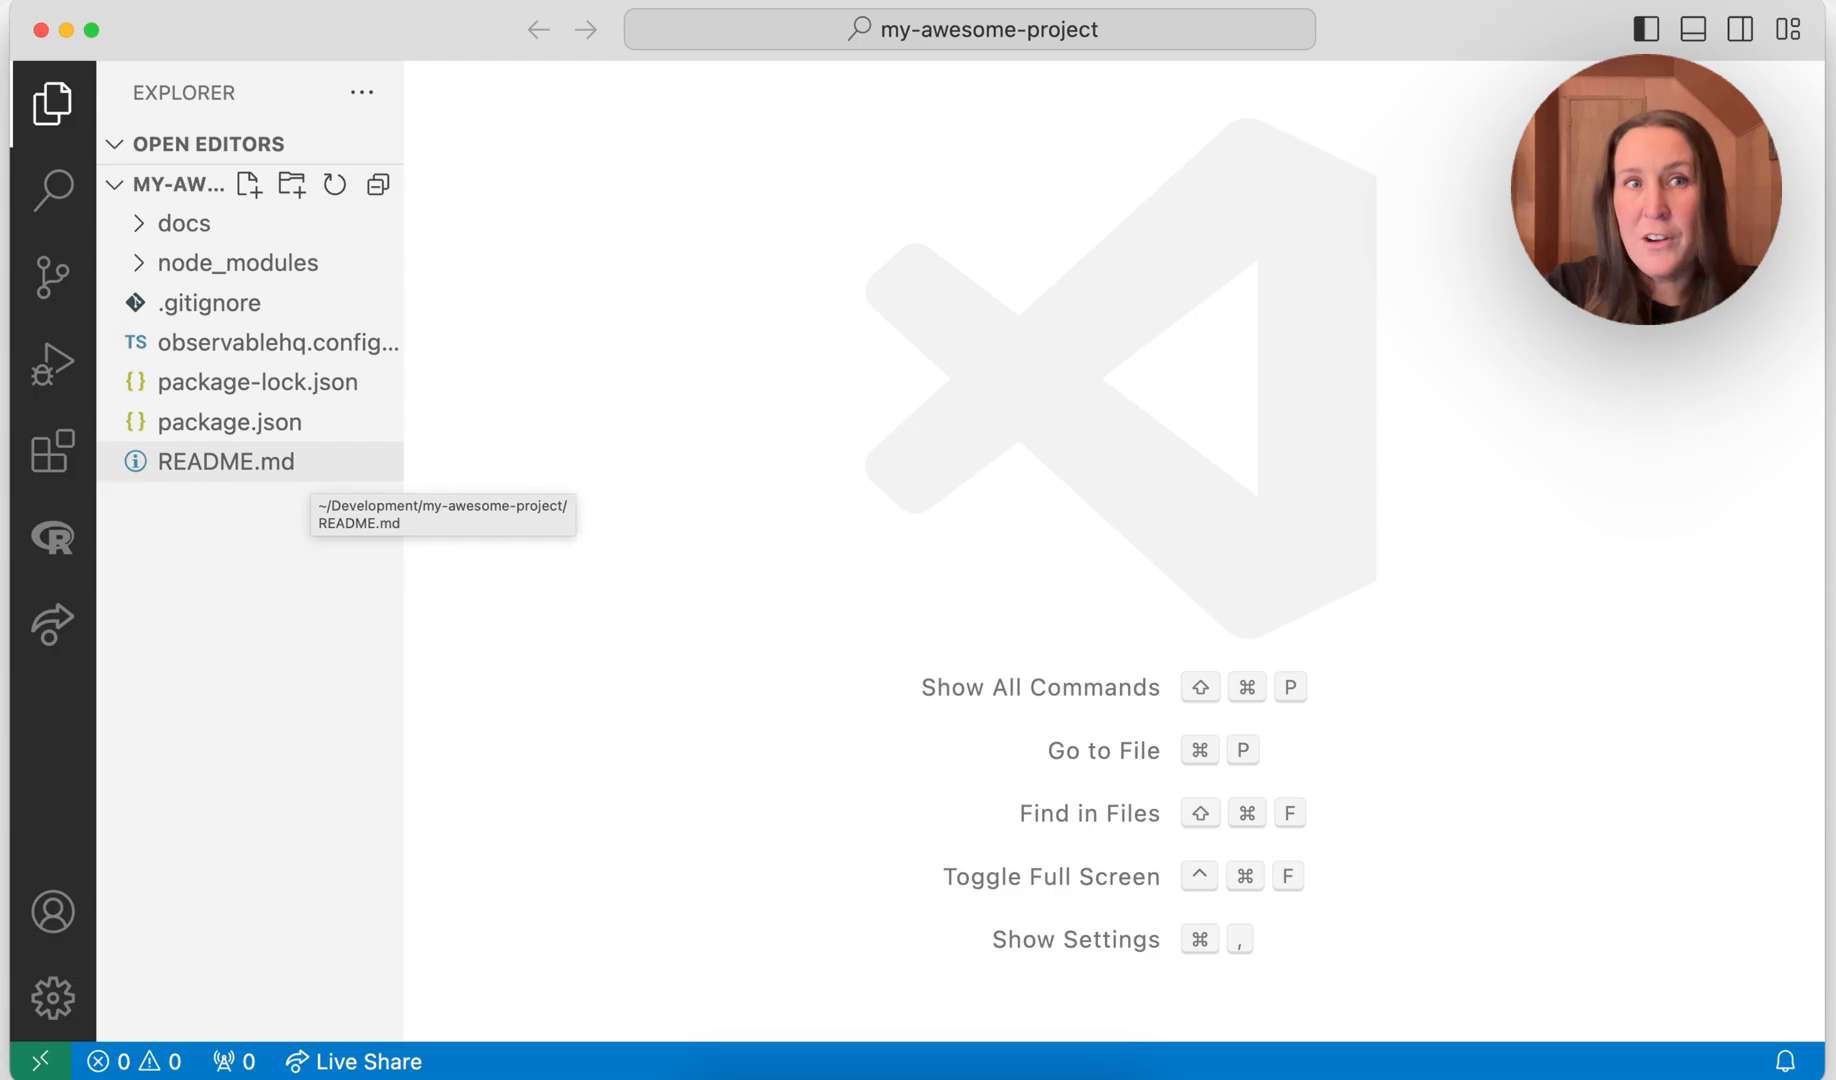
pyautogui.moveTo(238, 262)
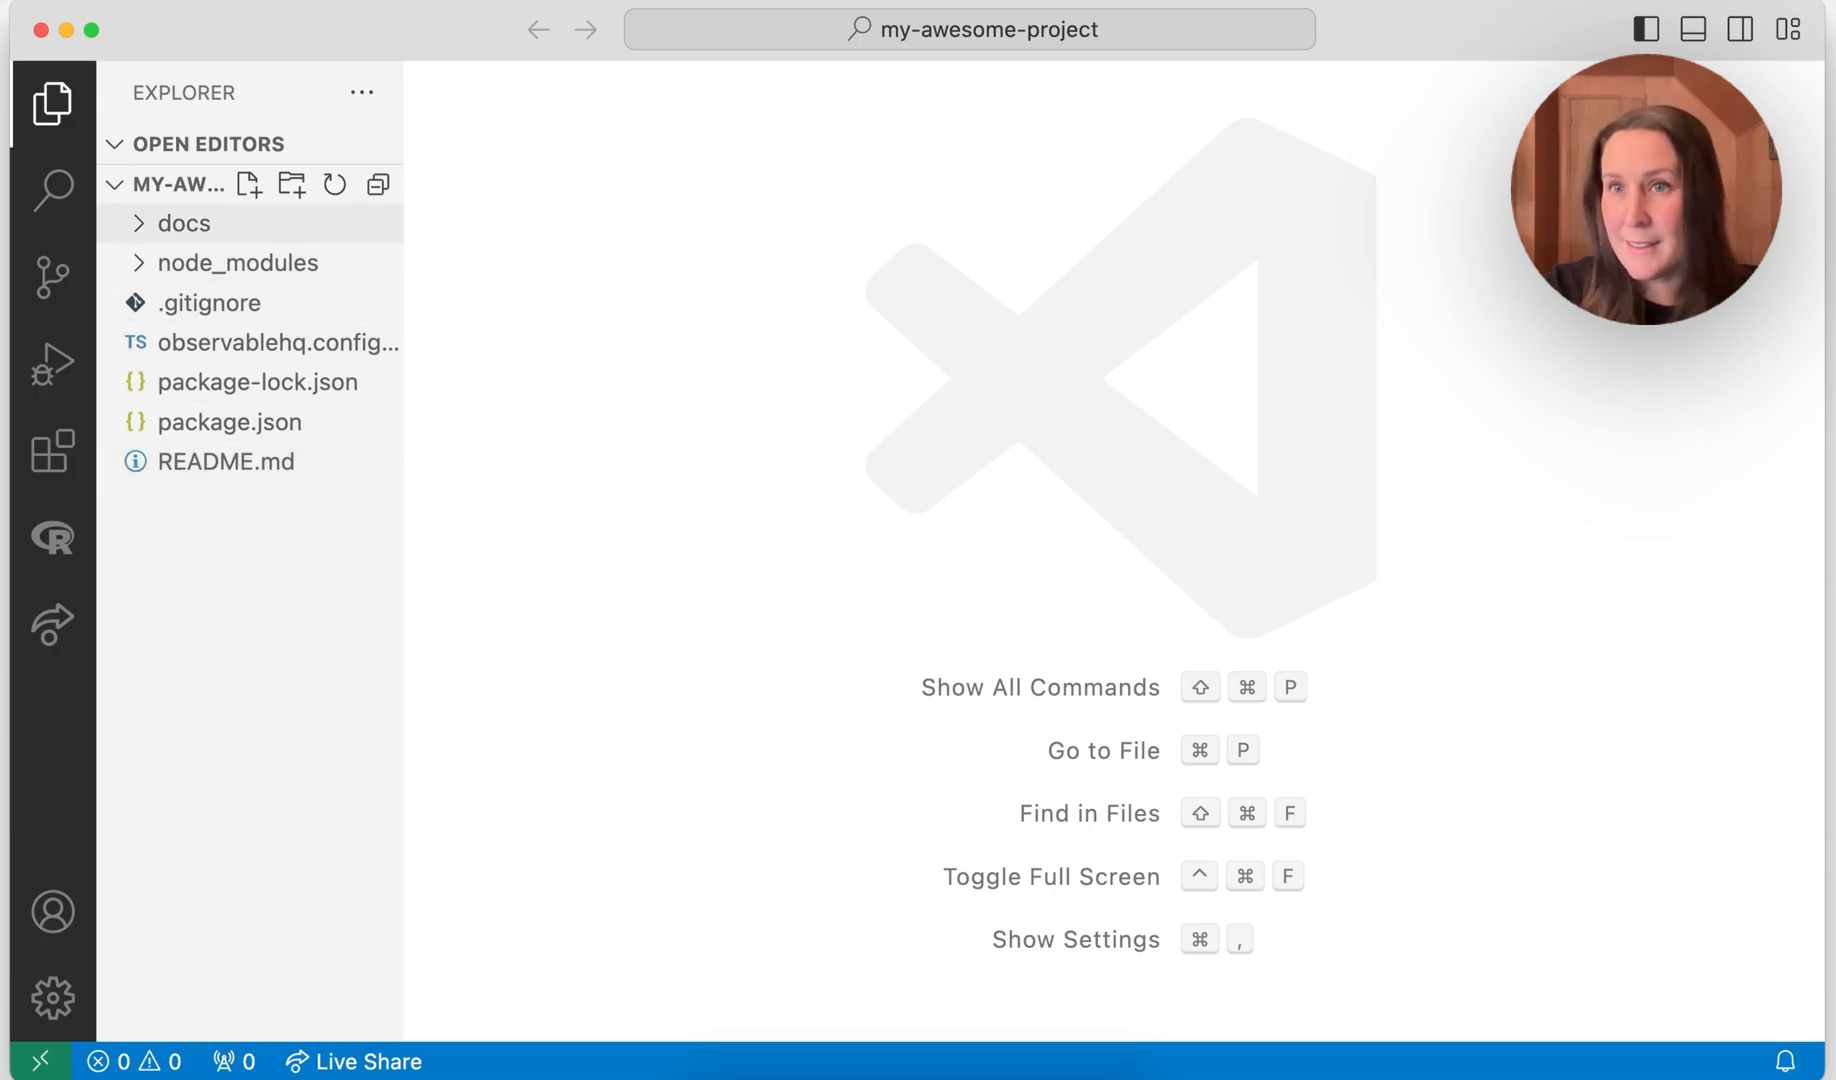
# Expand the docs folder to show its pages, including index.md.
pyautogui.click(182, 222)
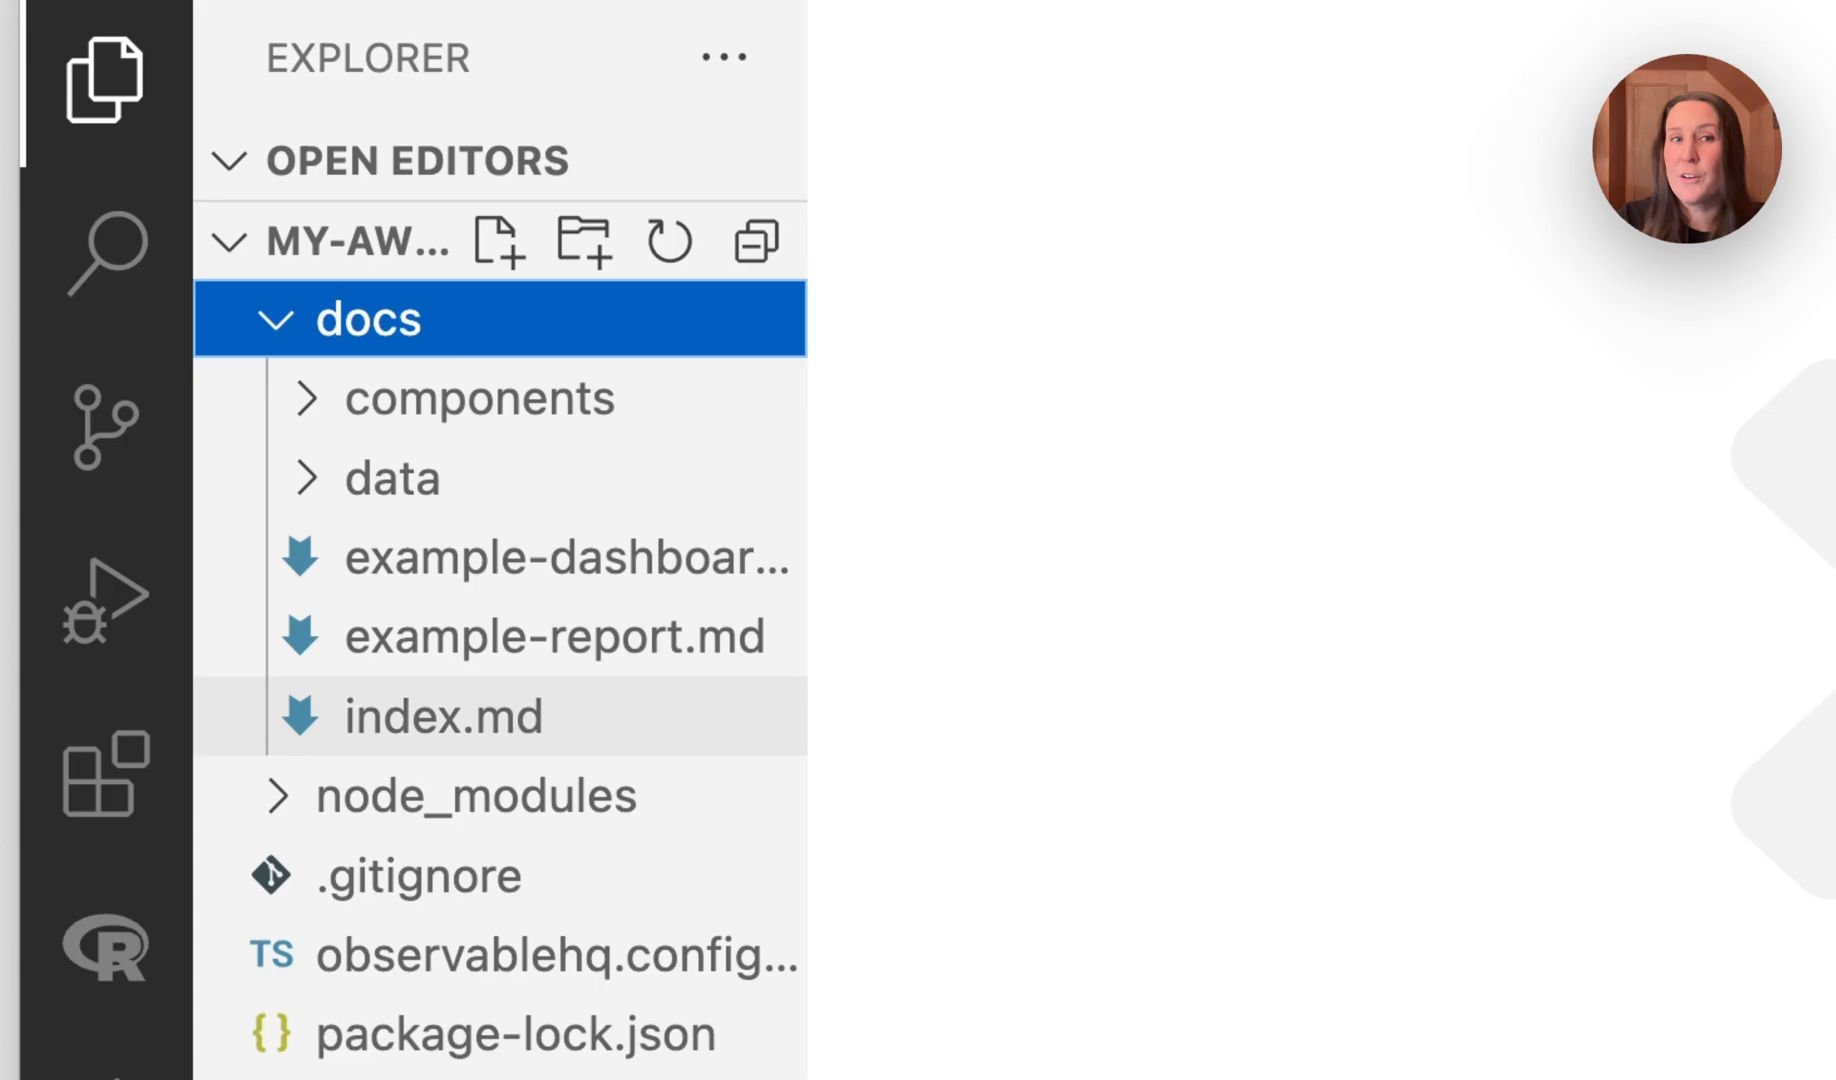
pyautogui.moveTo(442, 716)
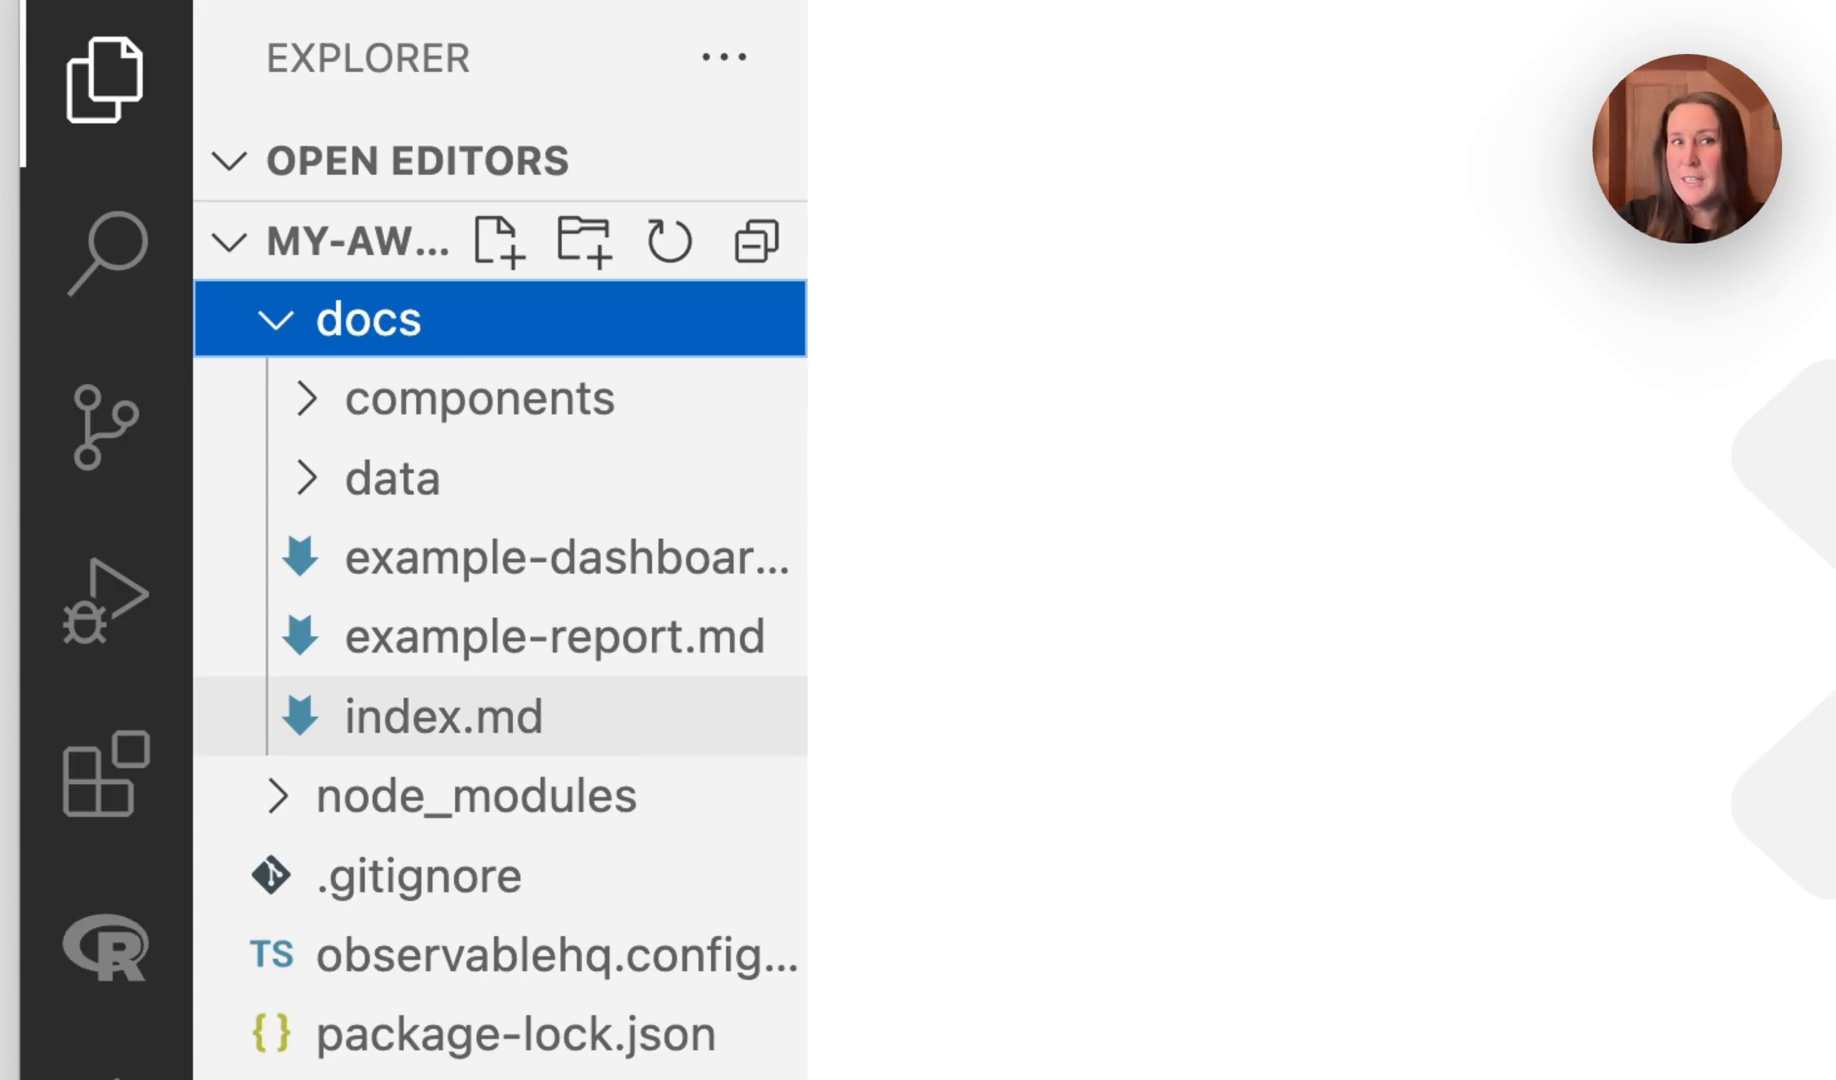
pyautogui.moveTo(442, 716)
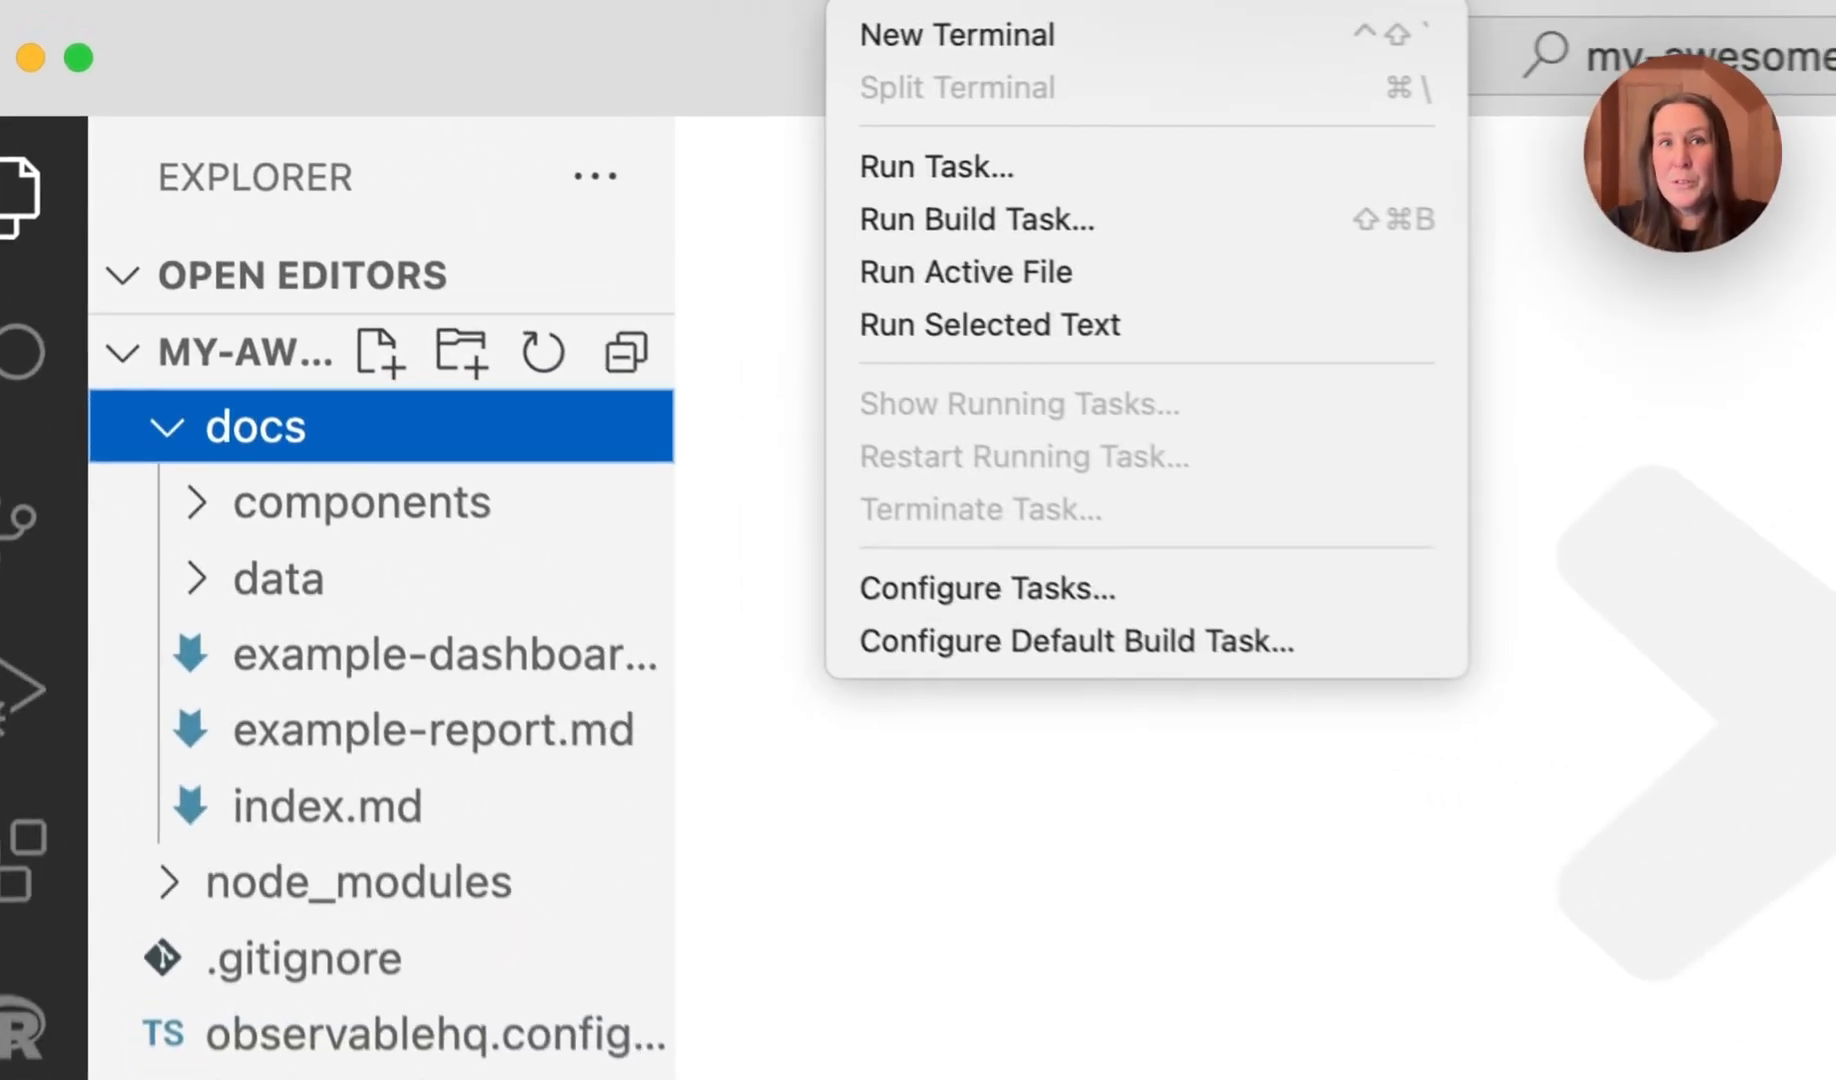
# Start the live preview server with npm run dev in a new project terminal.
pyautogui.click(956, 34)
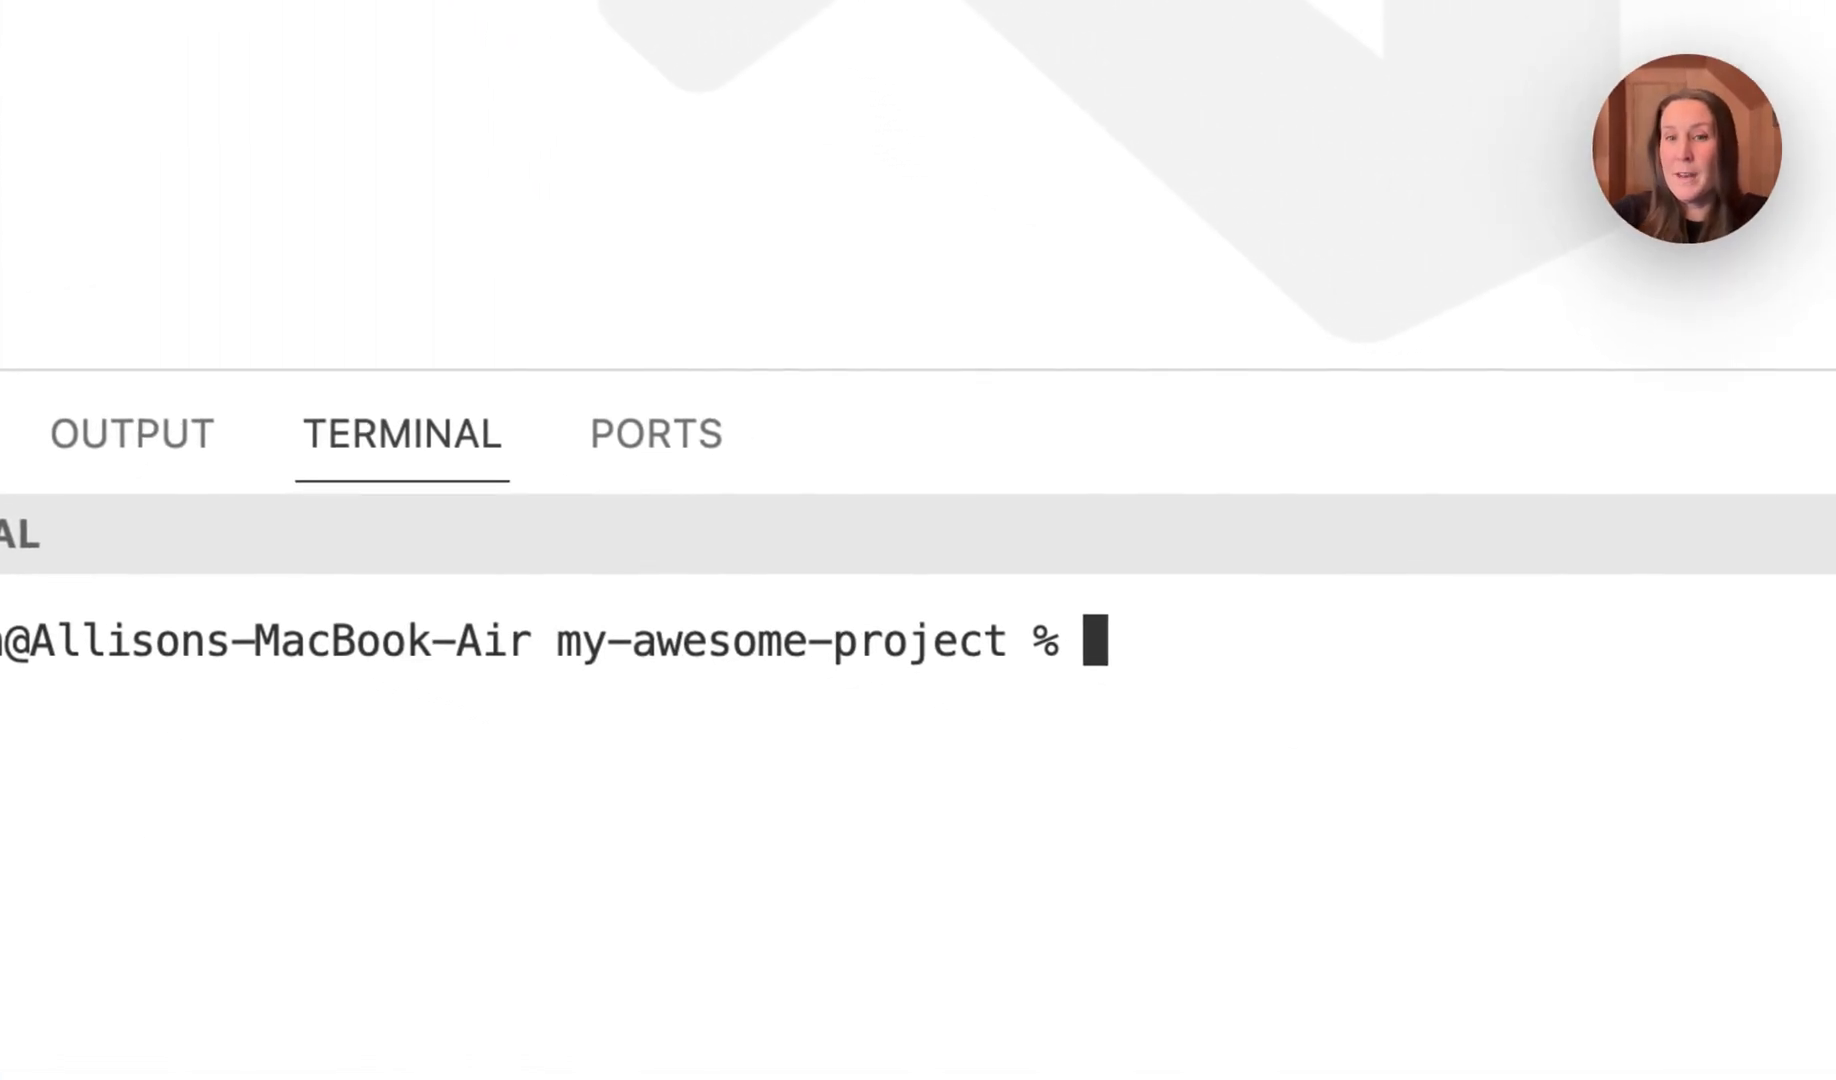
pyautogui.write('npm run d')
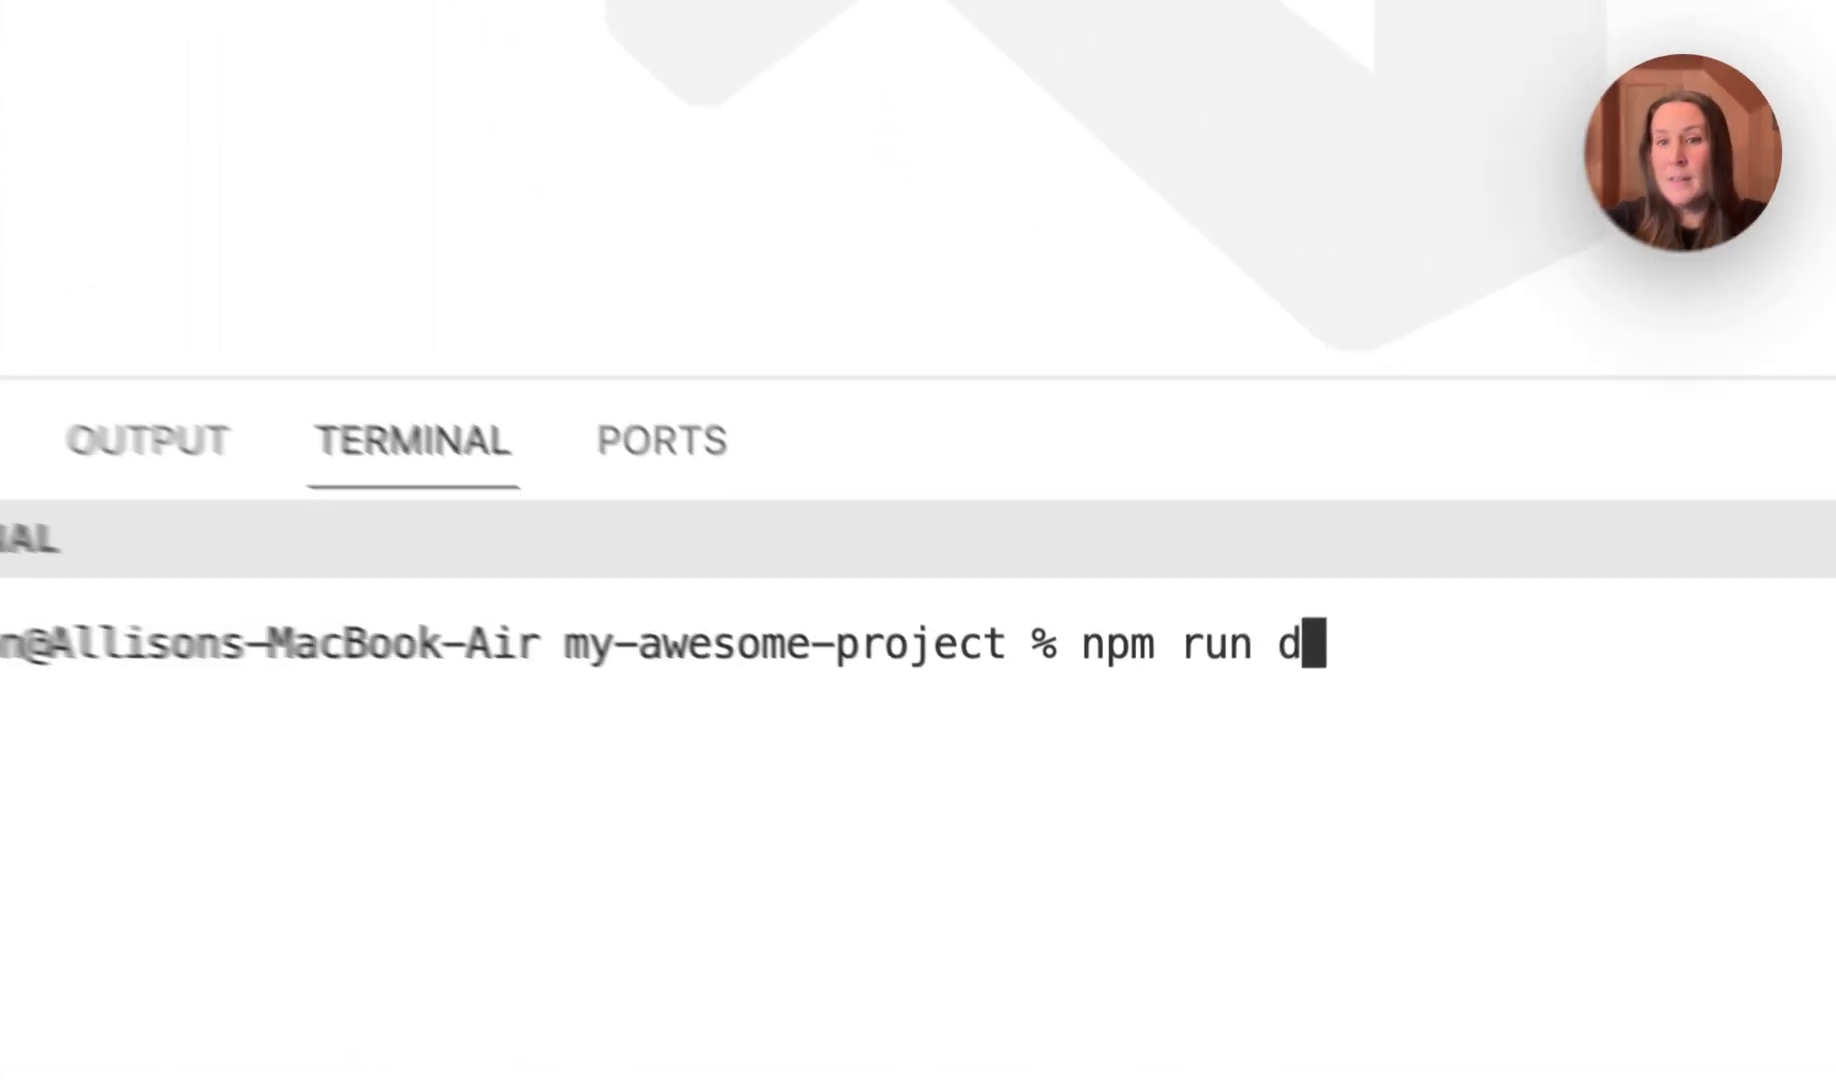
pyautogui.write('ev')
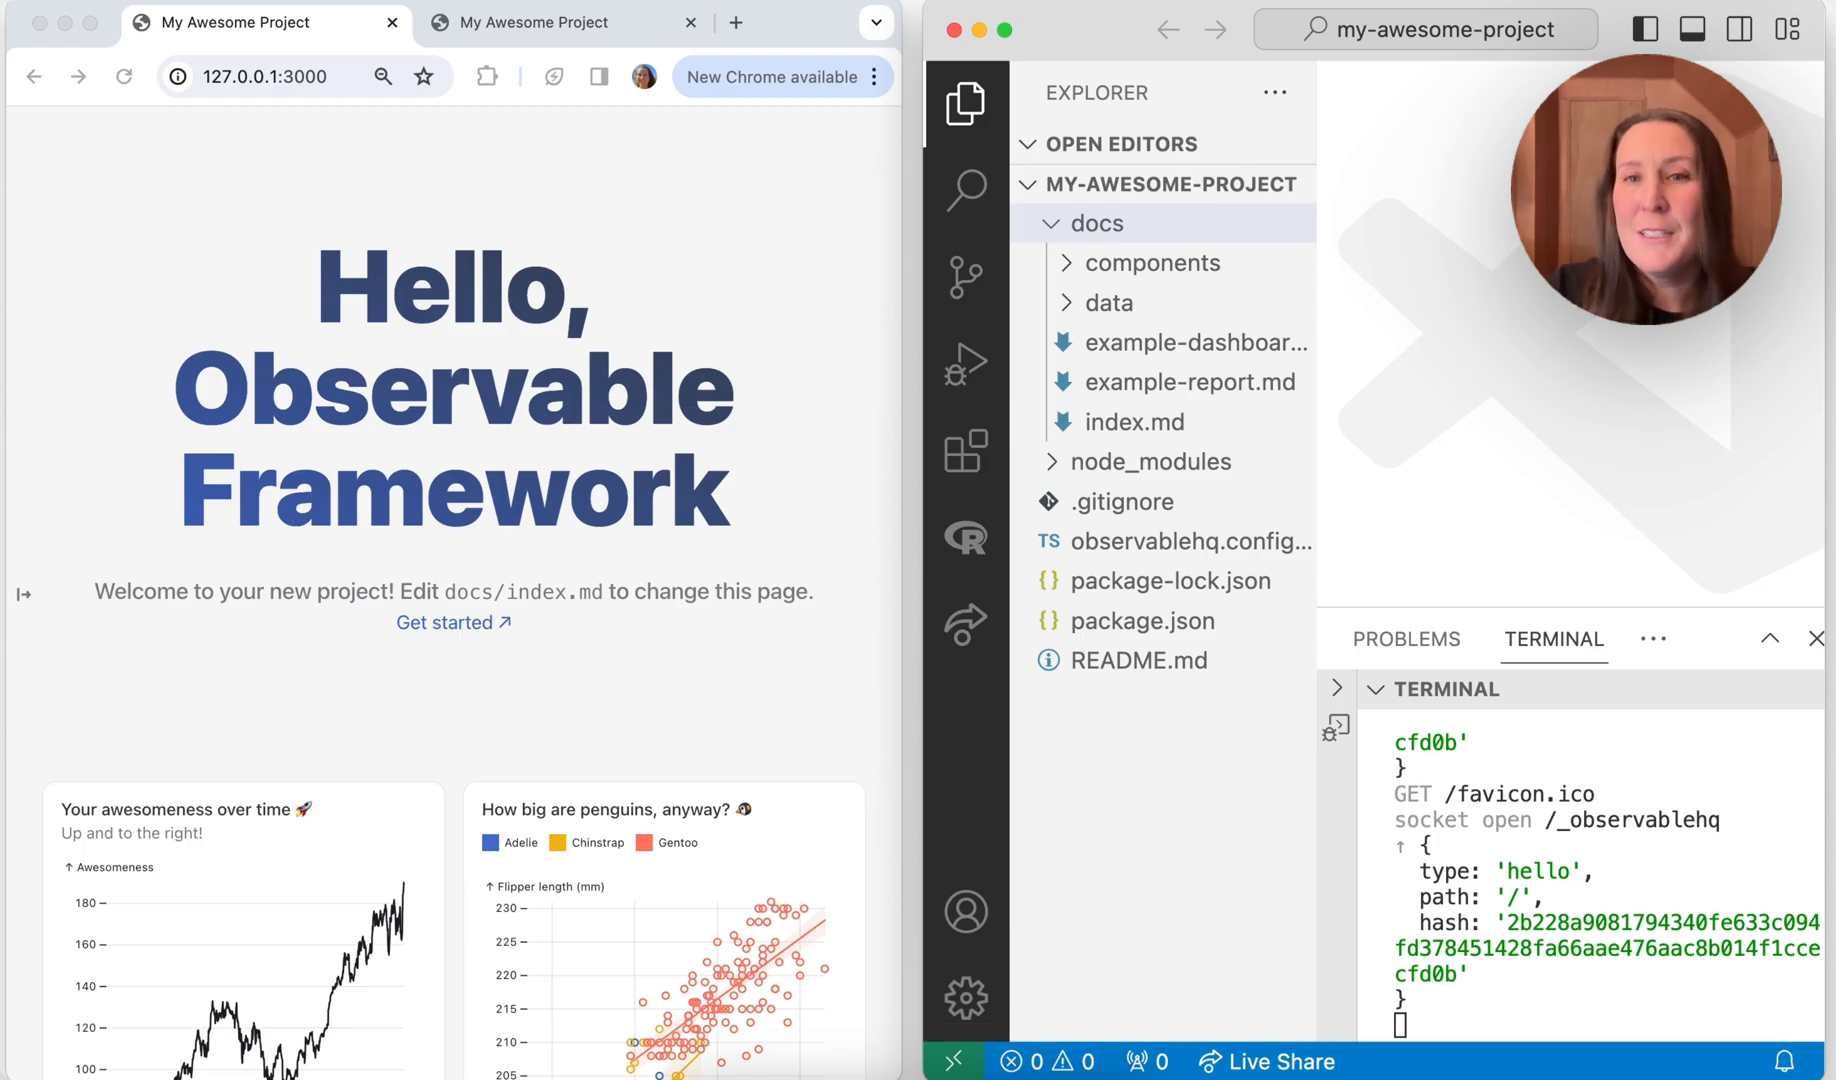
# Show index.md scrolled to the hero div with the sidebar collapsed beside the preview.
pyautogui.click(1130, 422)
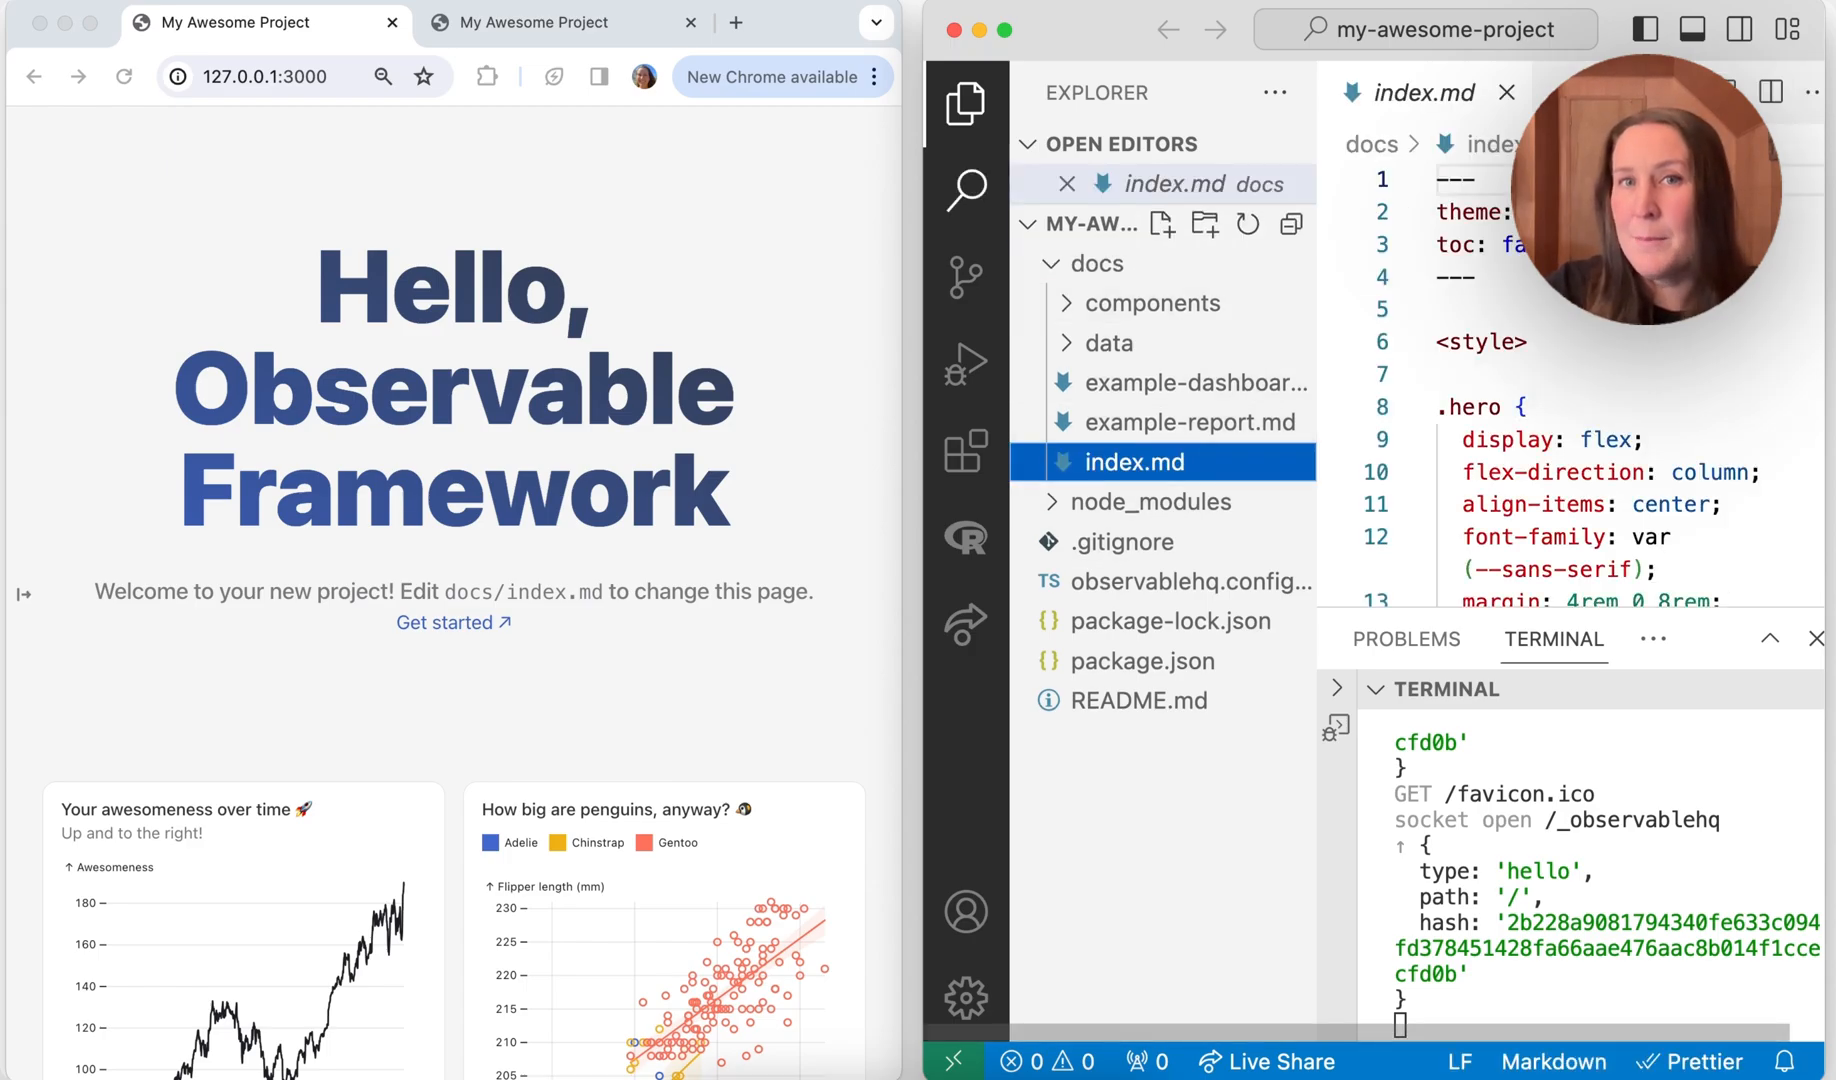
pyautogui.click(964, 104)
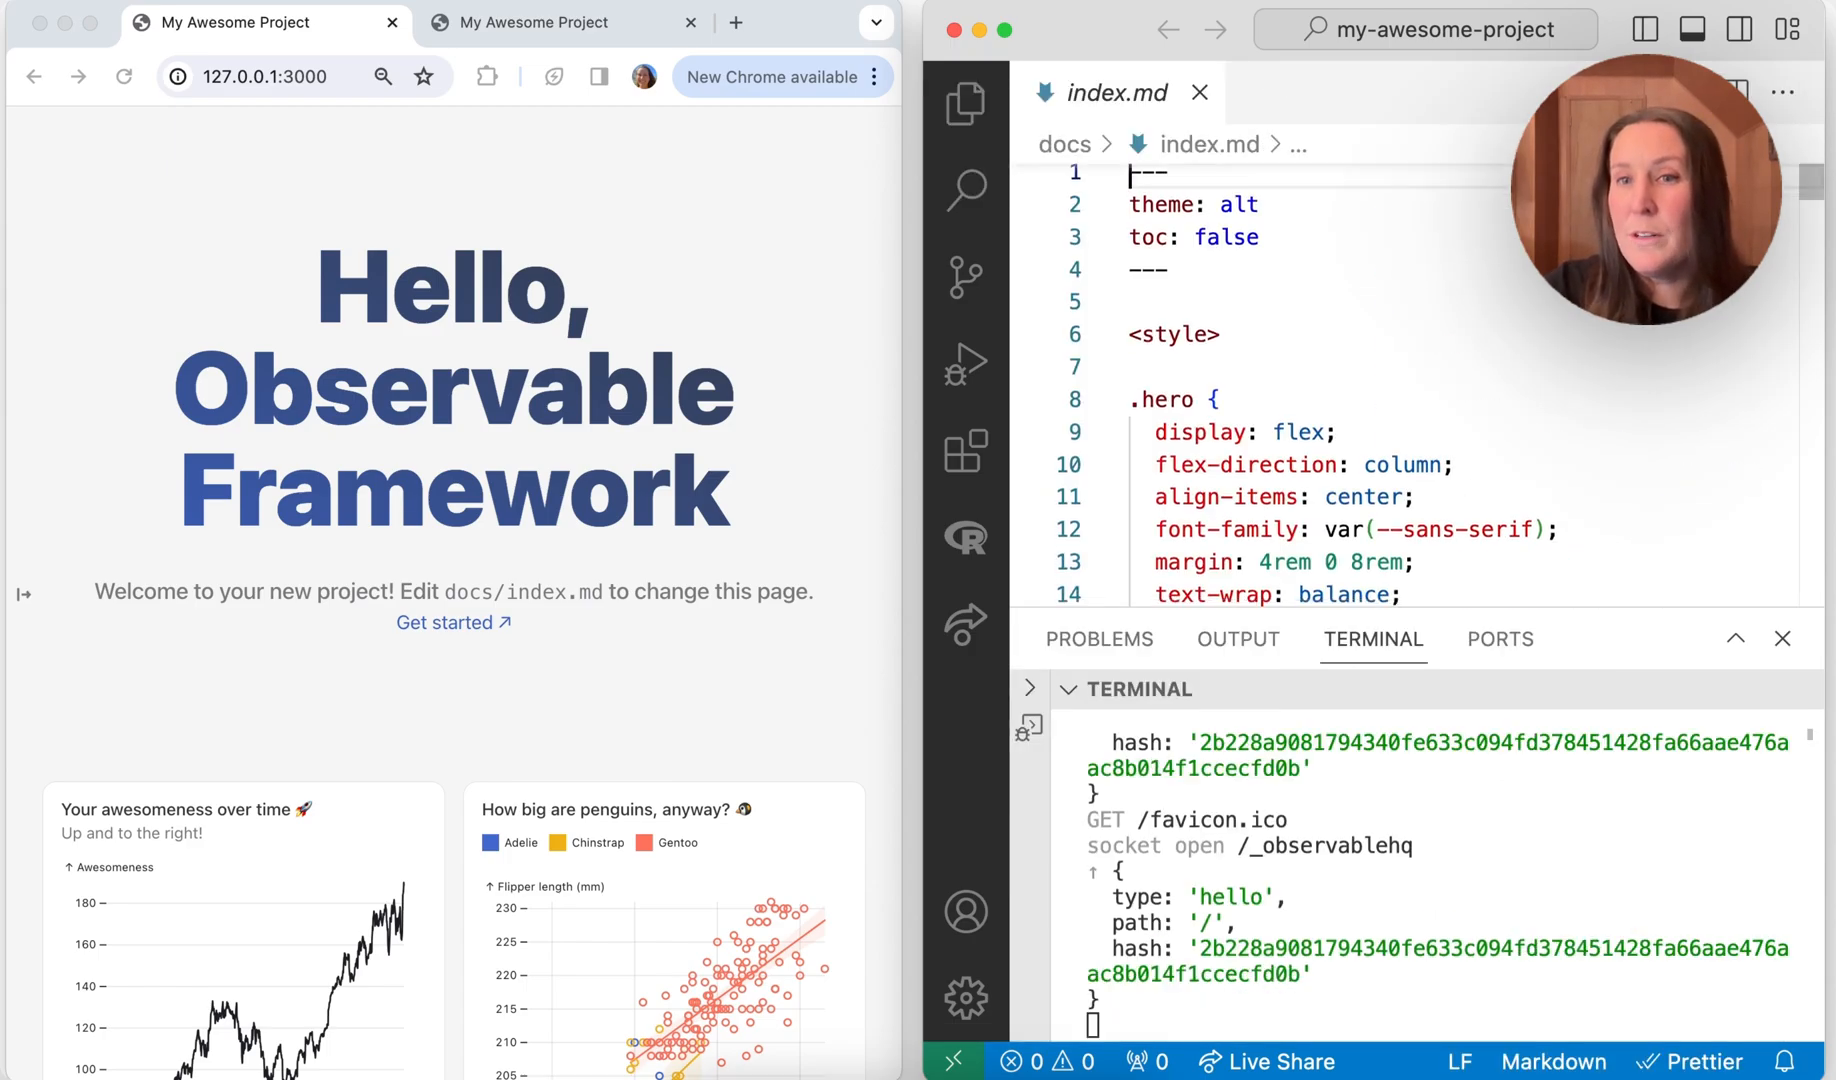
pyautogui.scroll(-3)
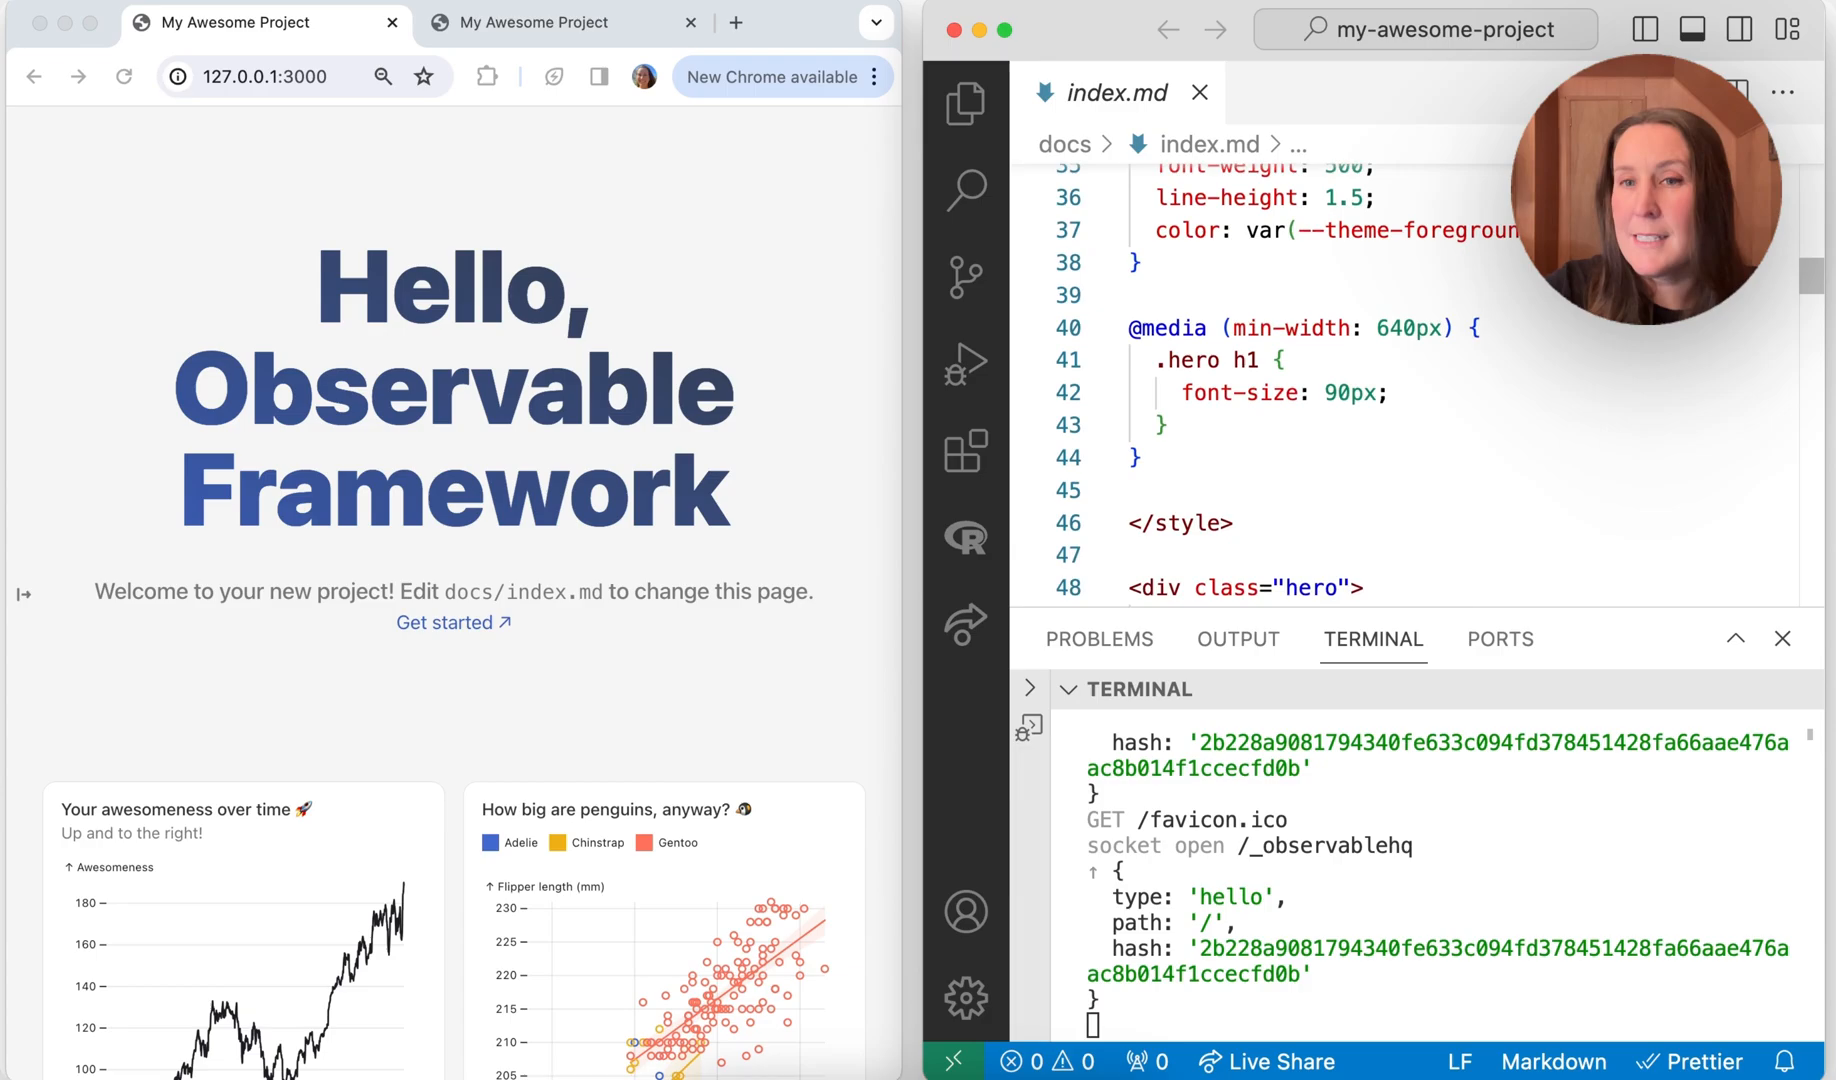